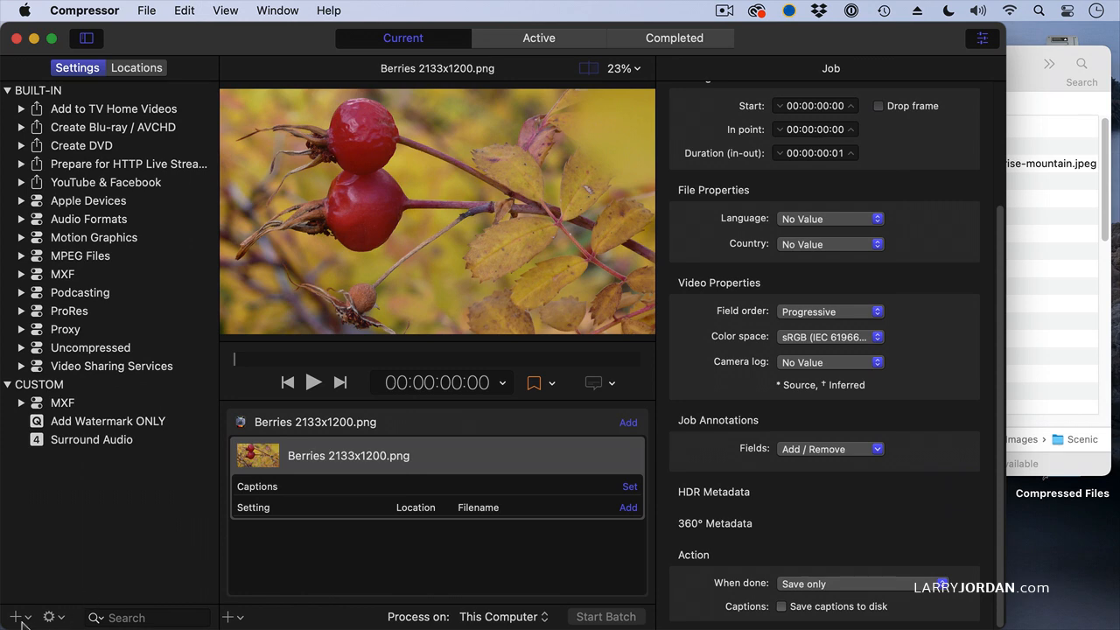
Step: Create a custom Image Sequence setting named 'PNG Image Sequence' for the Berries job
click(20, 618)
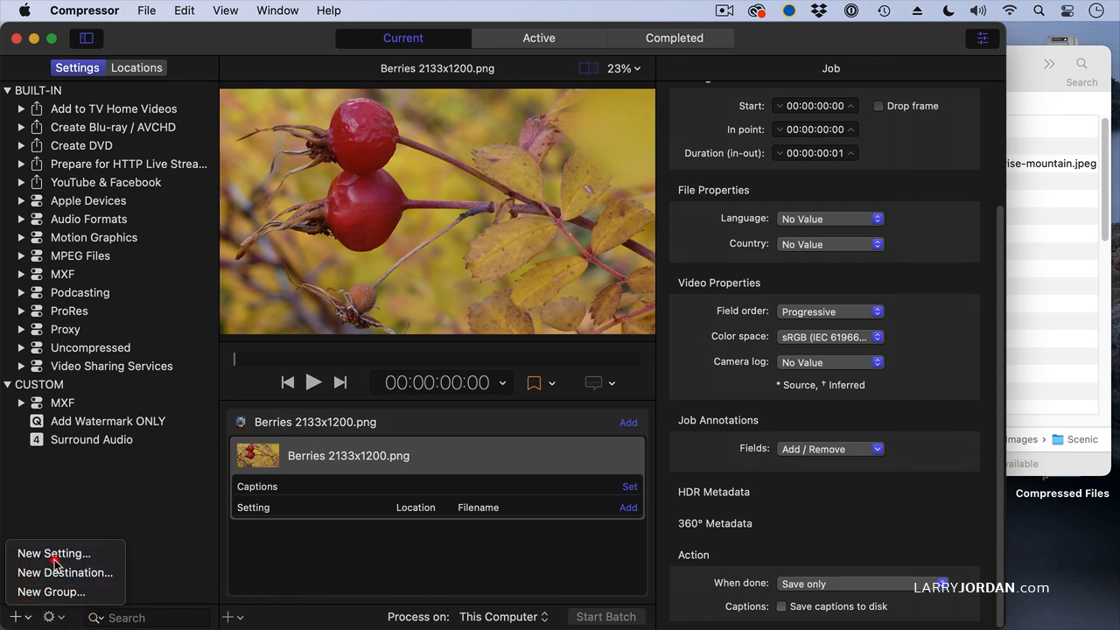
click(53, 553)
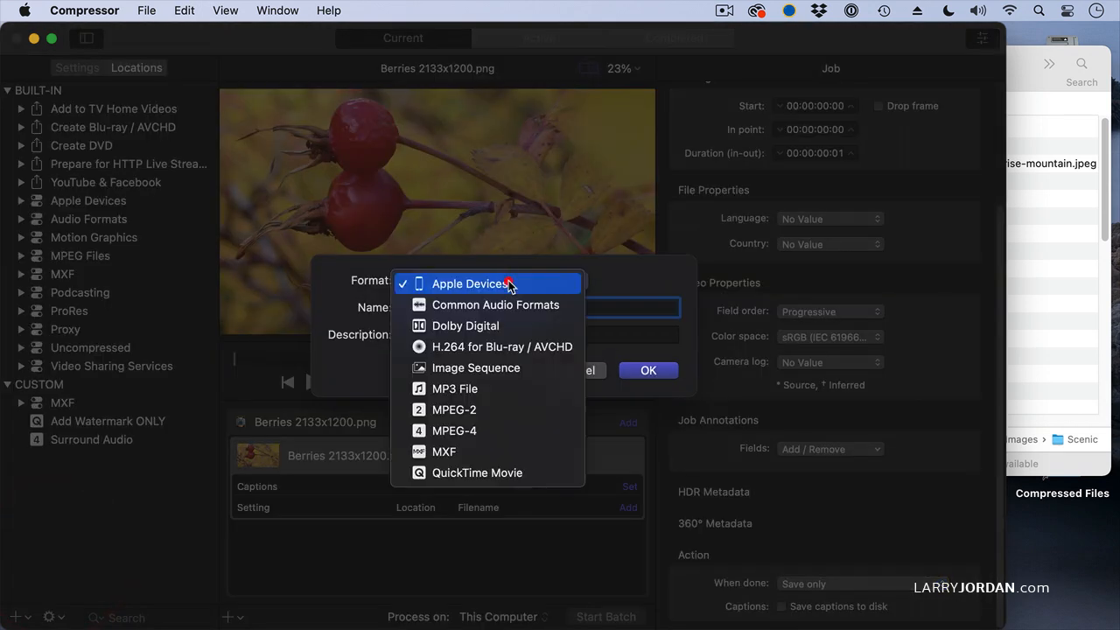
click(476, 367)
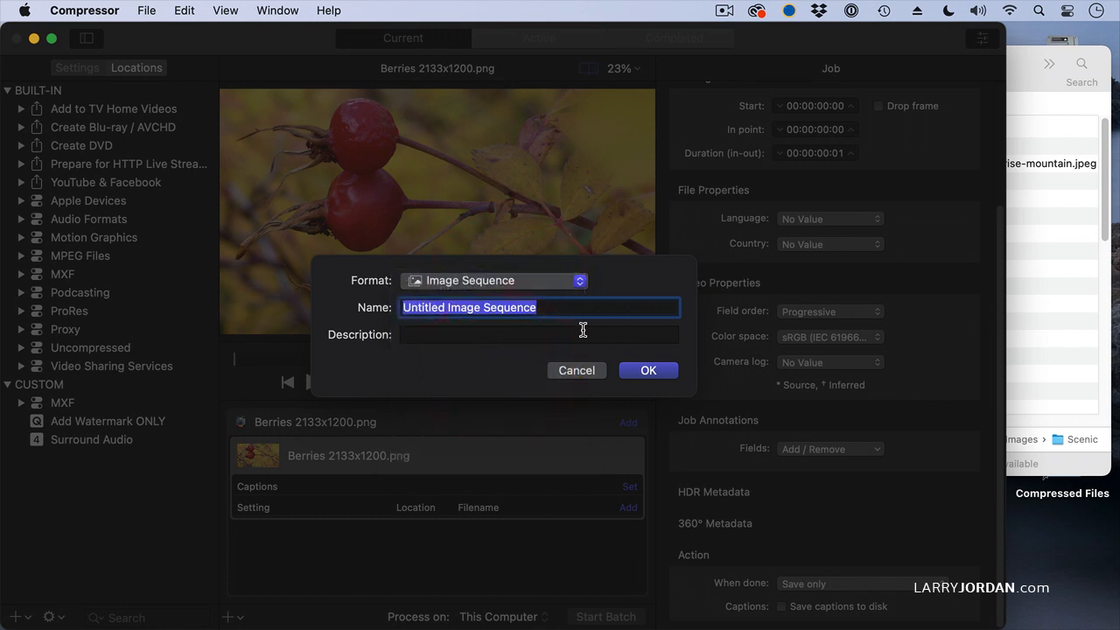
text(PN)
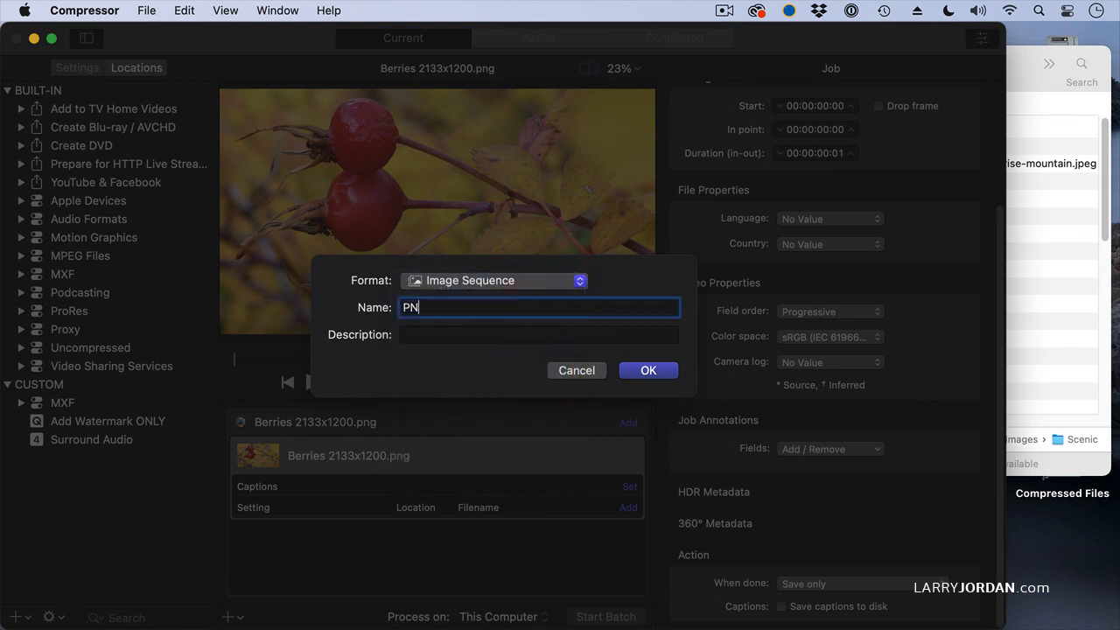
text(G)
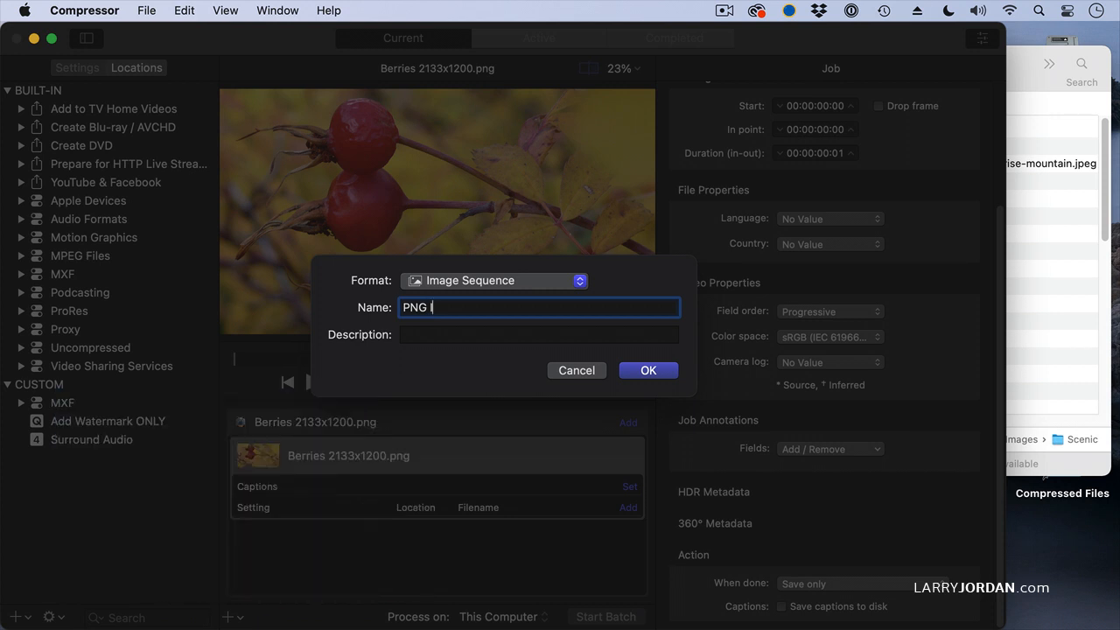
text(Image Sequence)
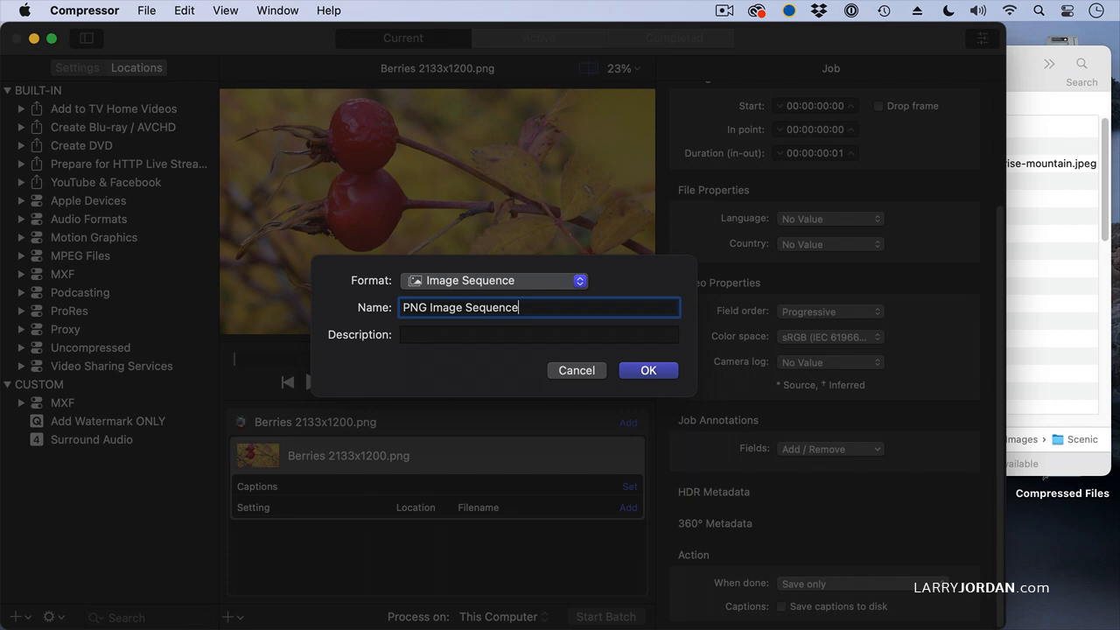
click(648, 371)
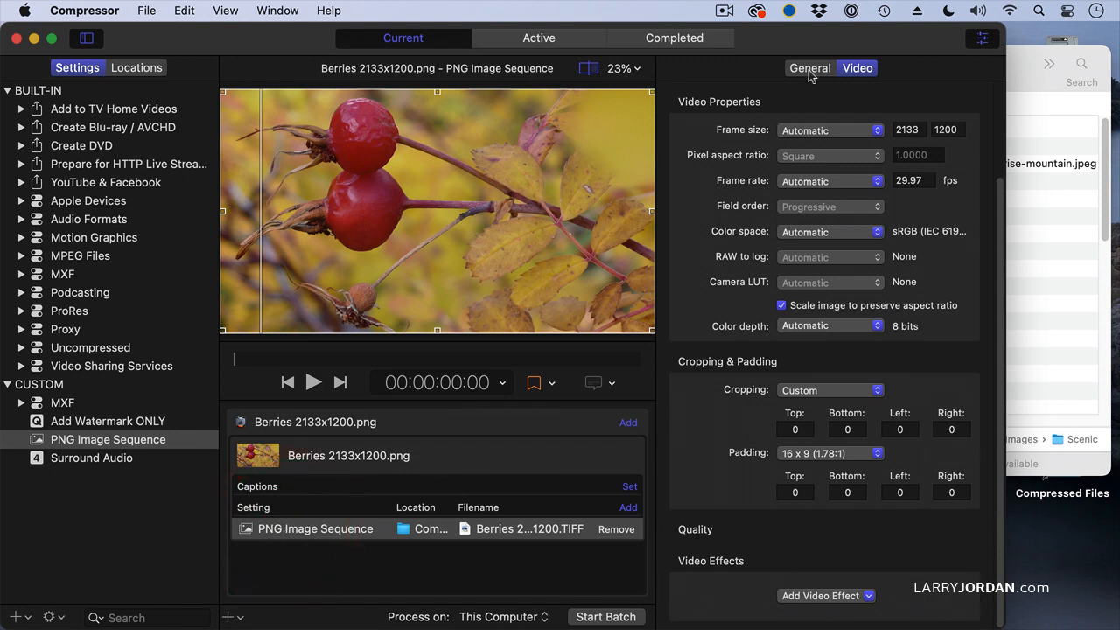
Step: Set image type to PNG, colour palette to 8 Global, and dithering to None
click(809, 67)
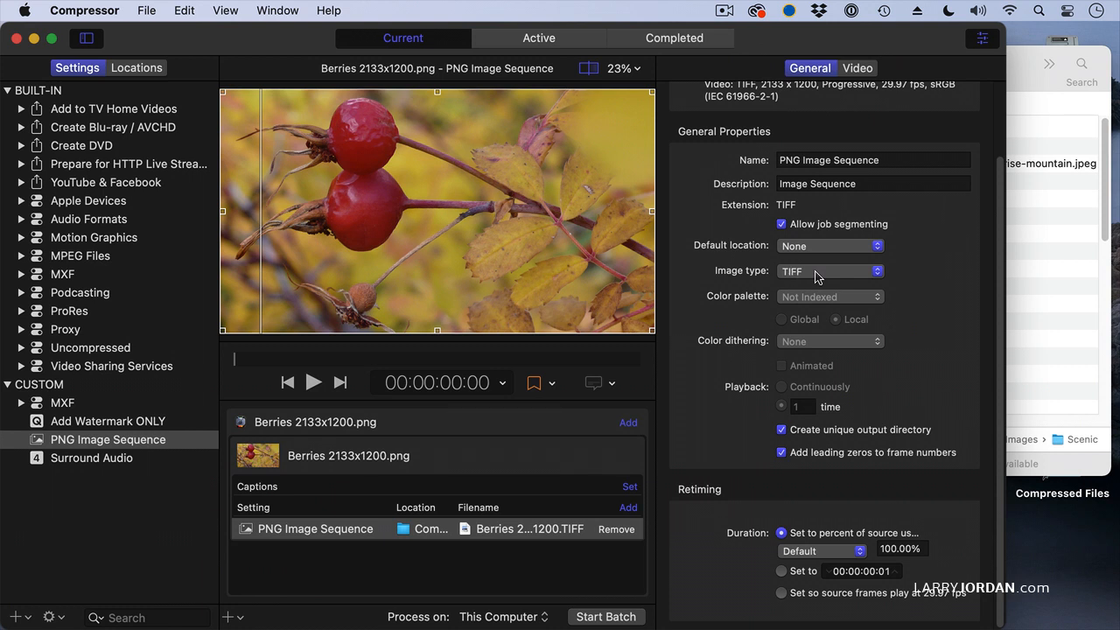
click(829, 271)
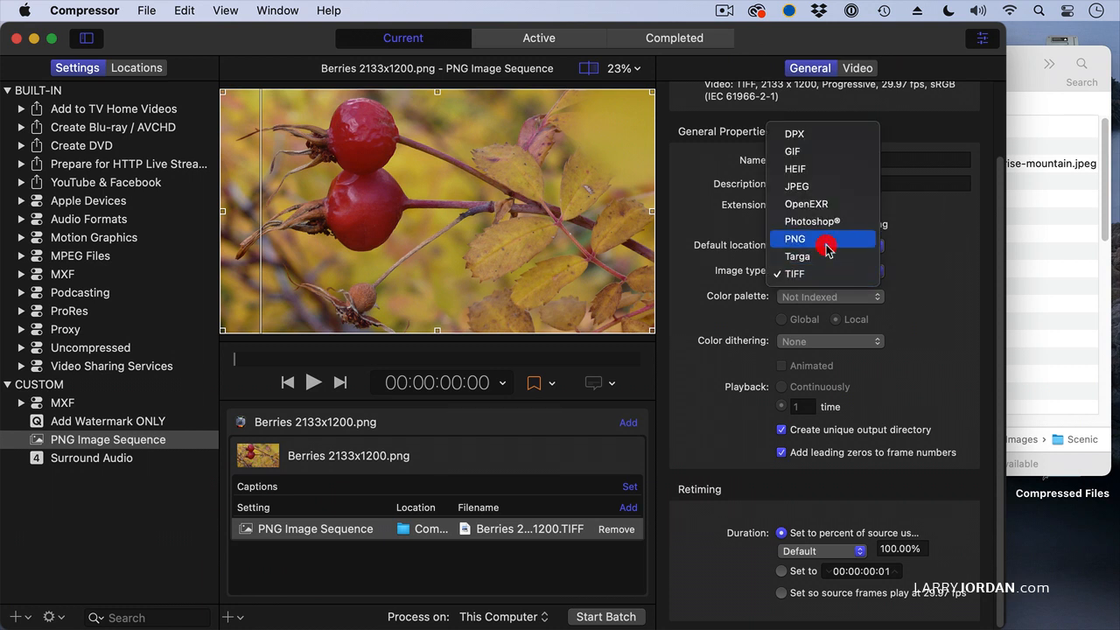
click(794, 238)
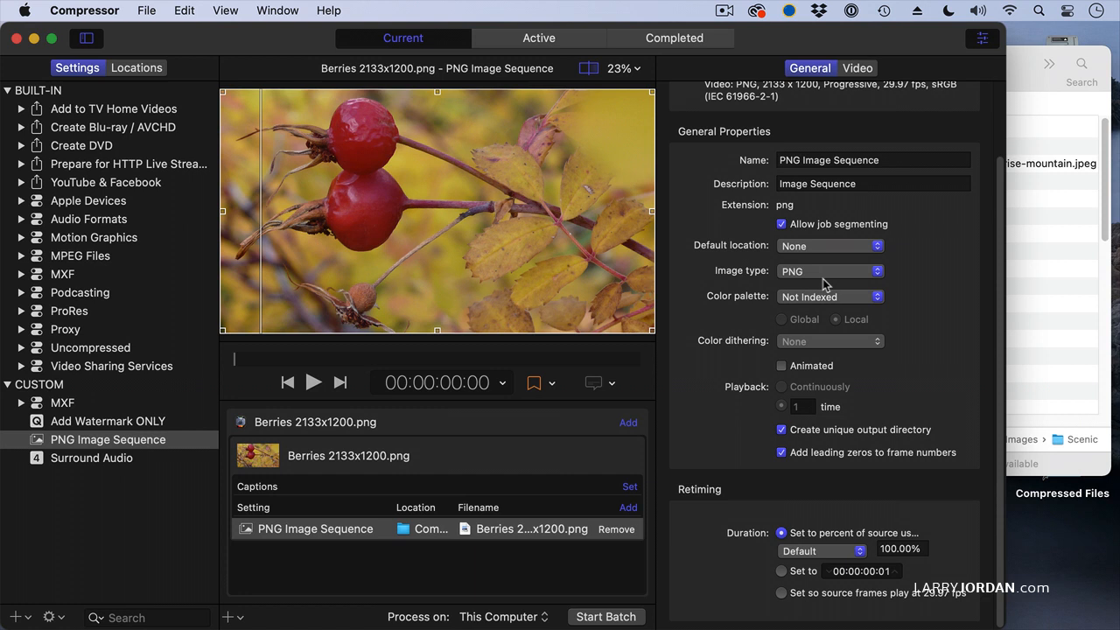
click(830, 296)
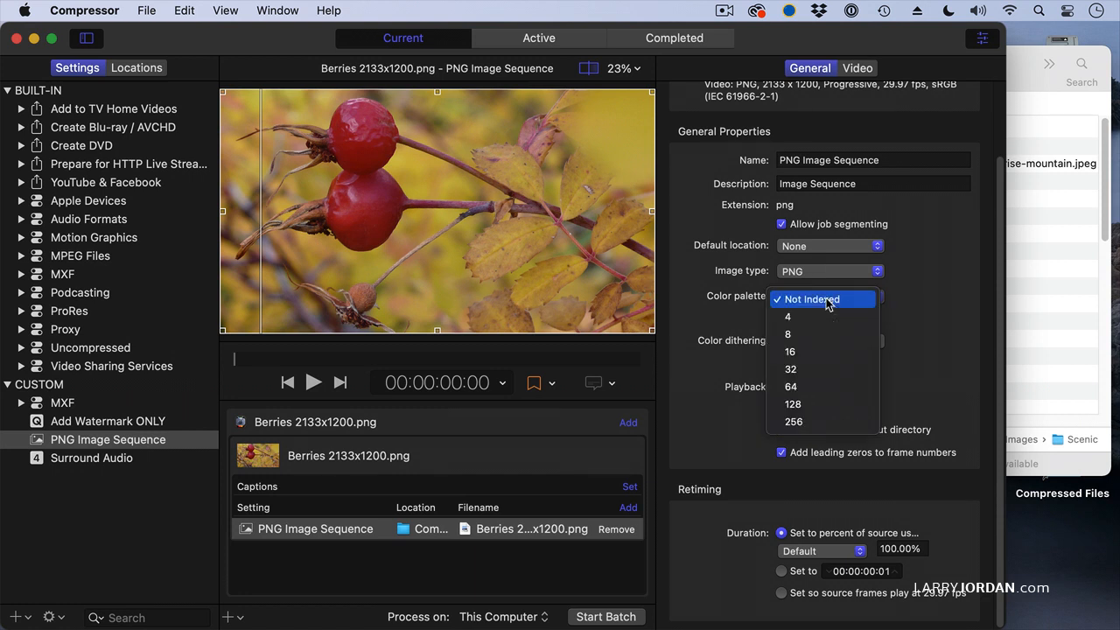
mouse_move(793, 421)
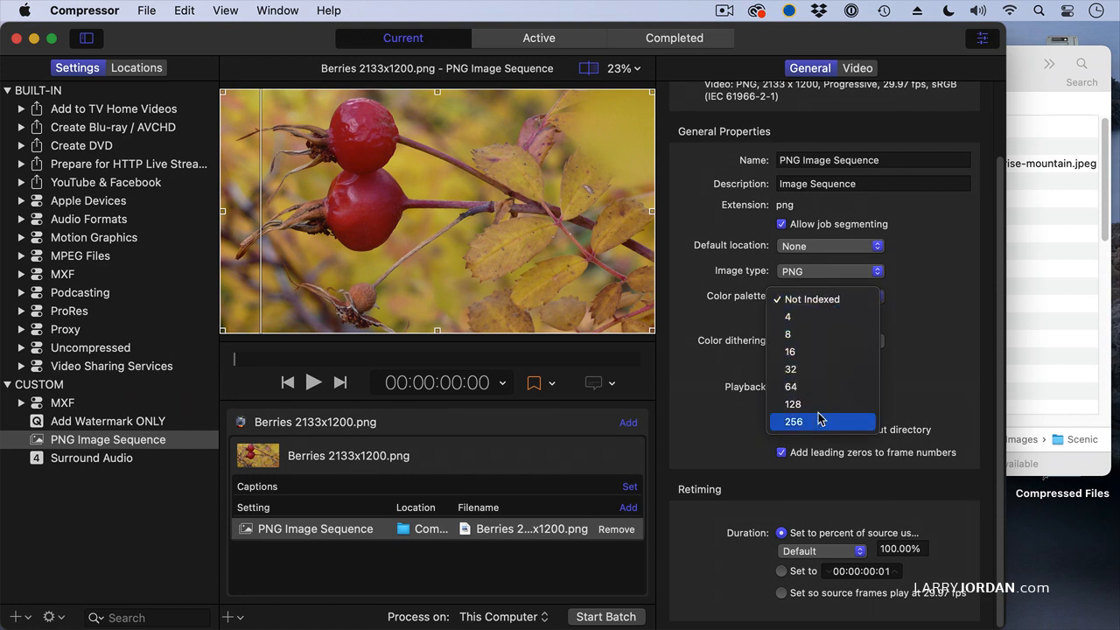
mouse_move(829, 334)
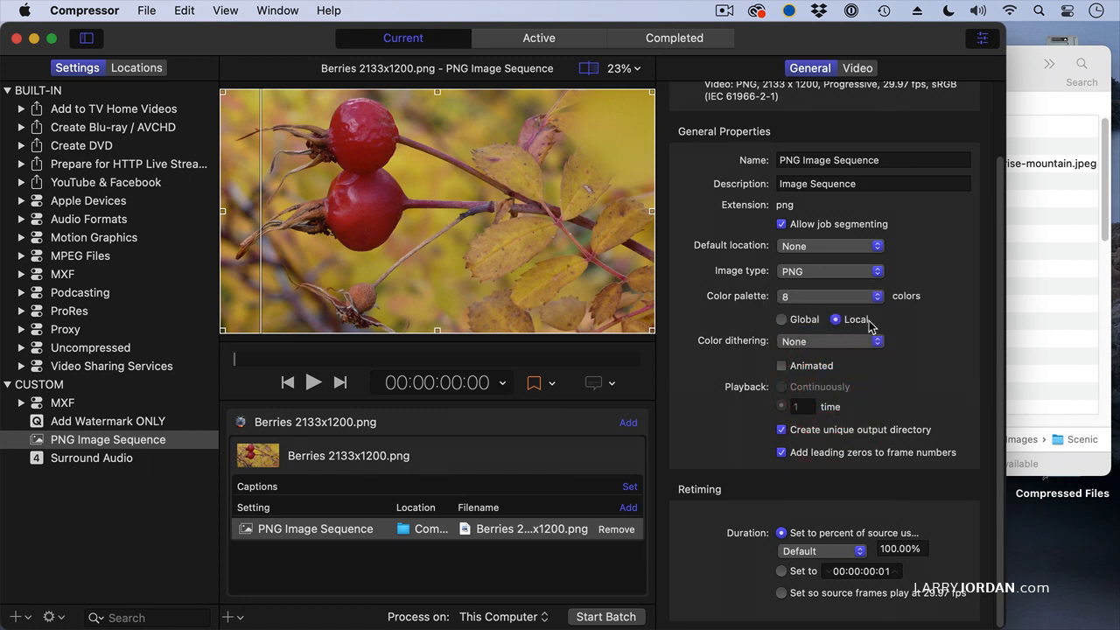
mouse_move(857, 326)
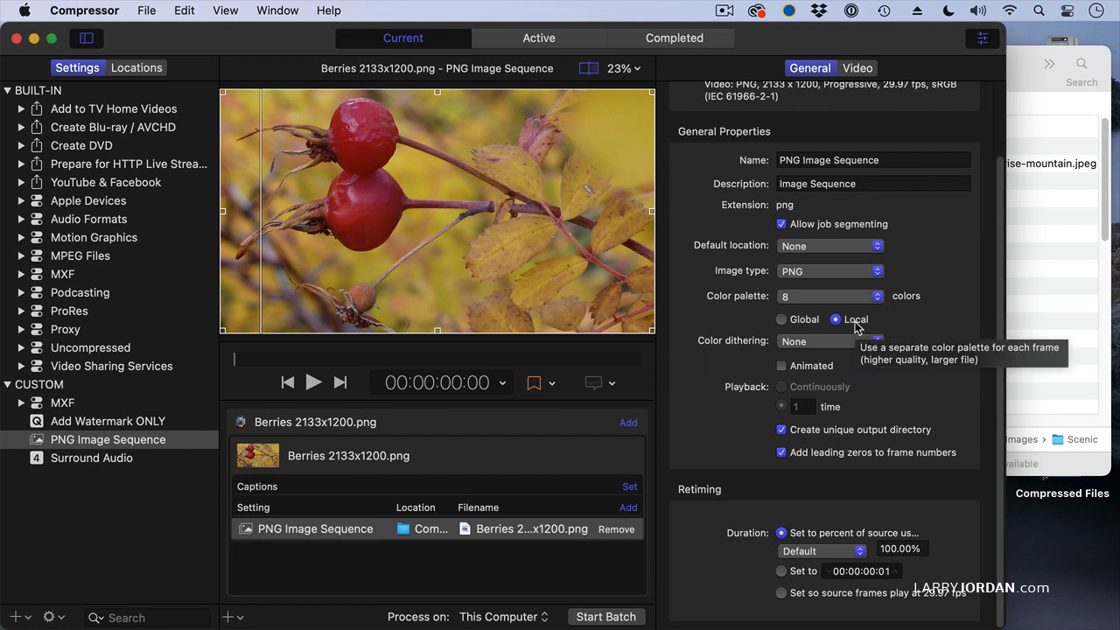
click(781, 319)
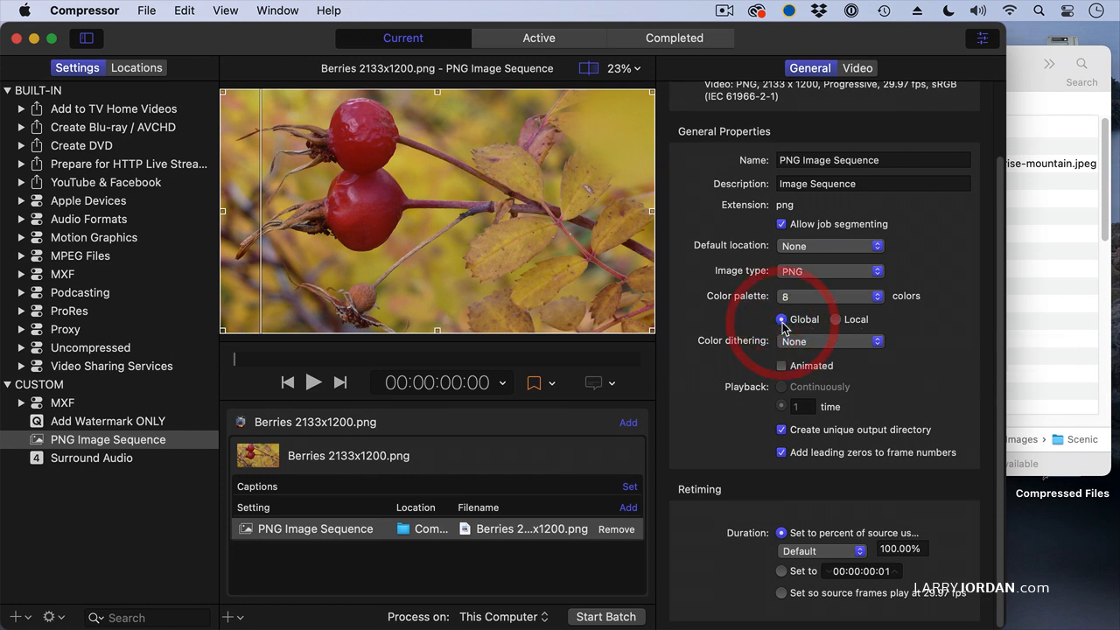
click(829, 340)
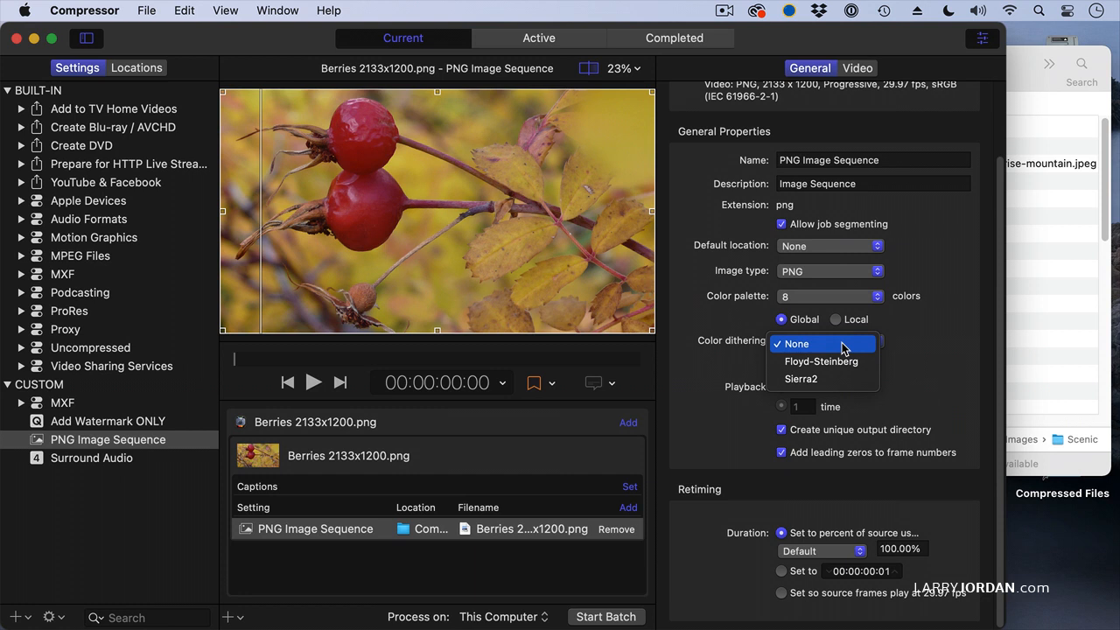
mouse_move(801, 379)
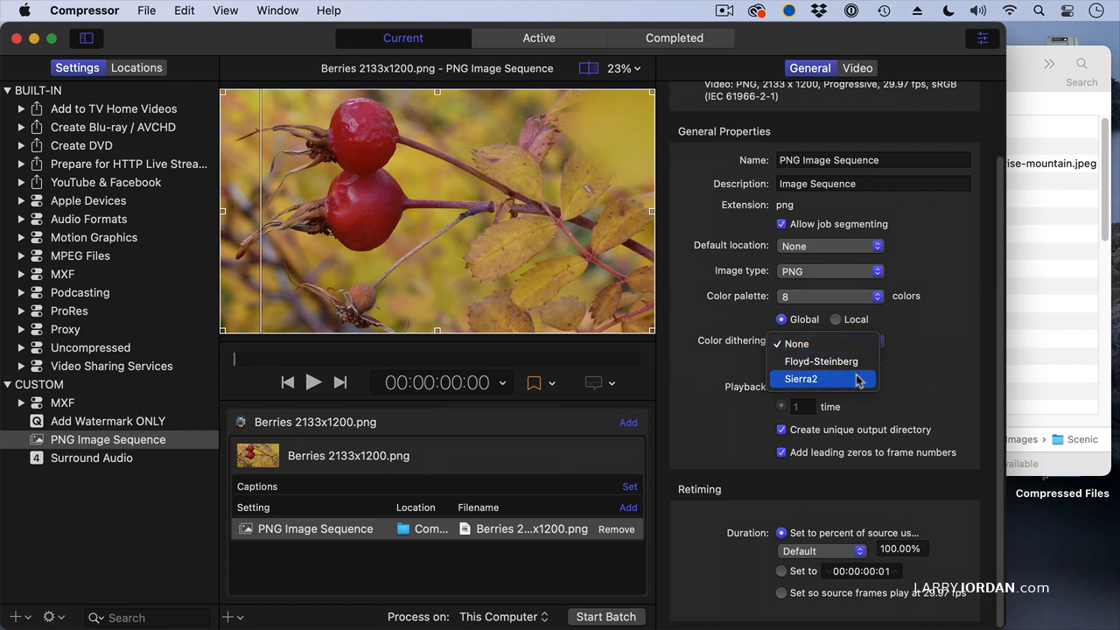
mouse_move(858, 391)
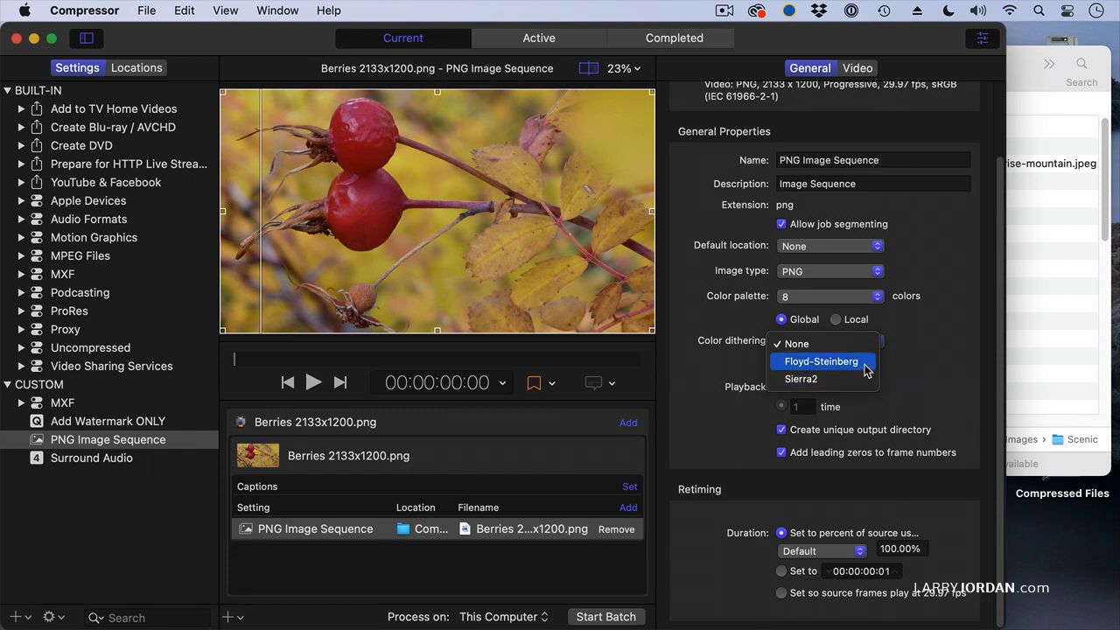
mouse_move(800, 379)
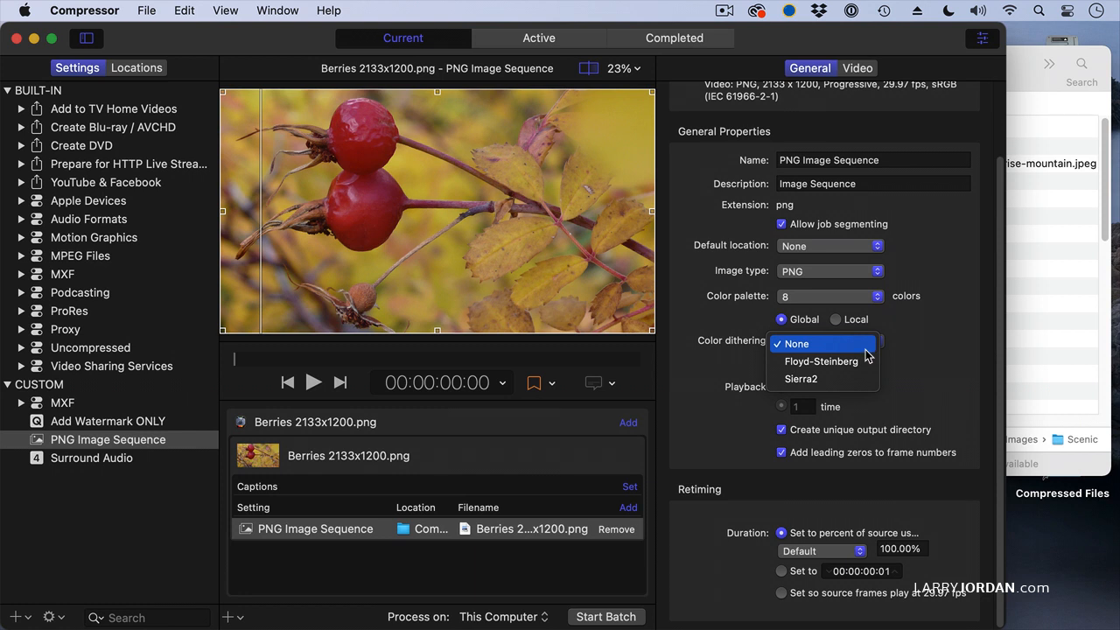
click(794, 343)
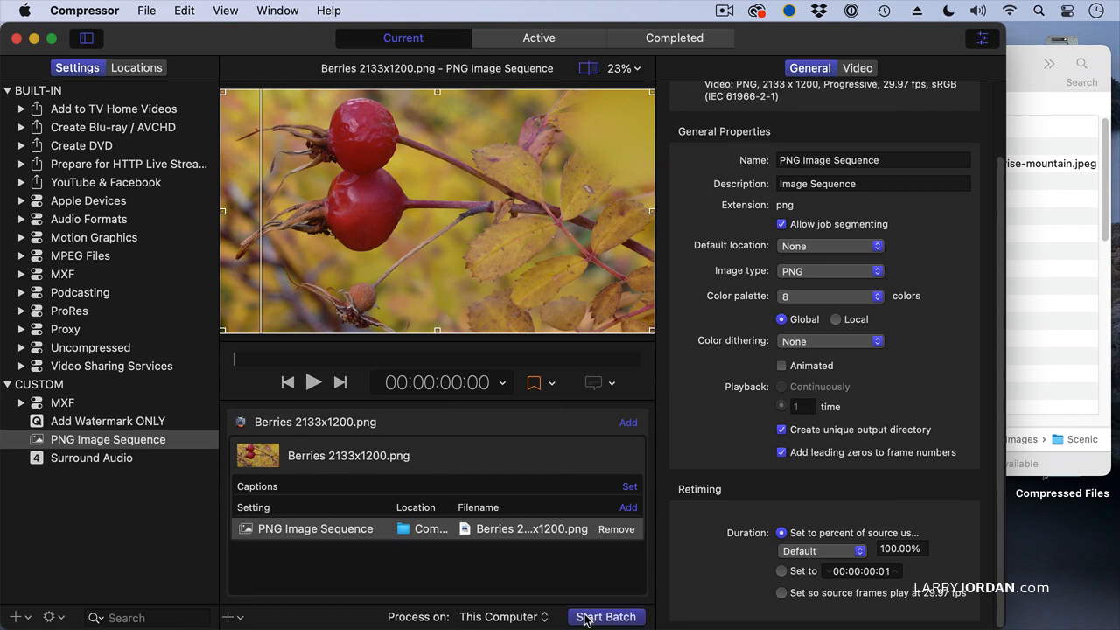
Step: Start the batch encoding Berries 2133x1200.png
click(607, 616)
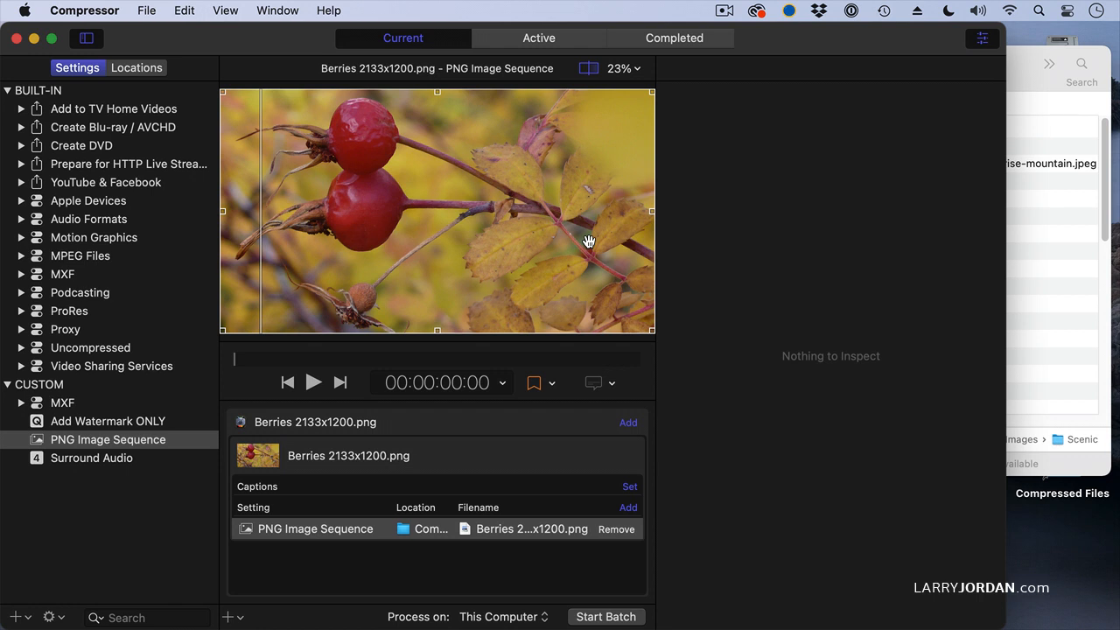
mouse_move(660, 241)
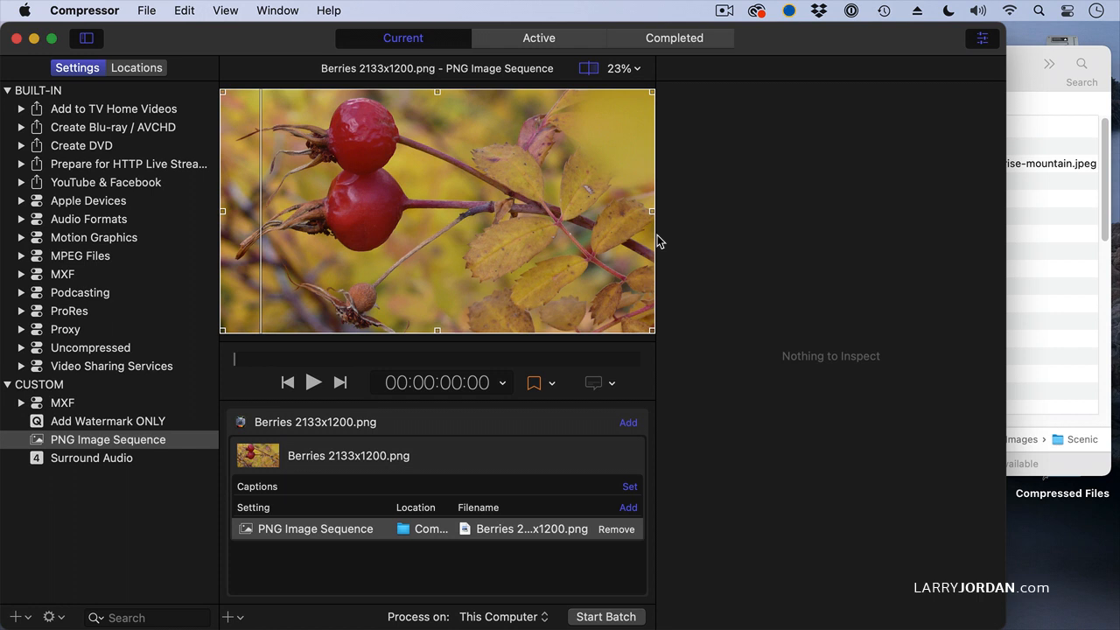
mouse_move(1006, 274)
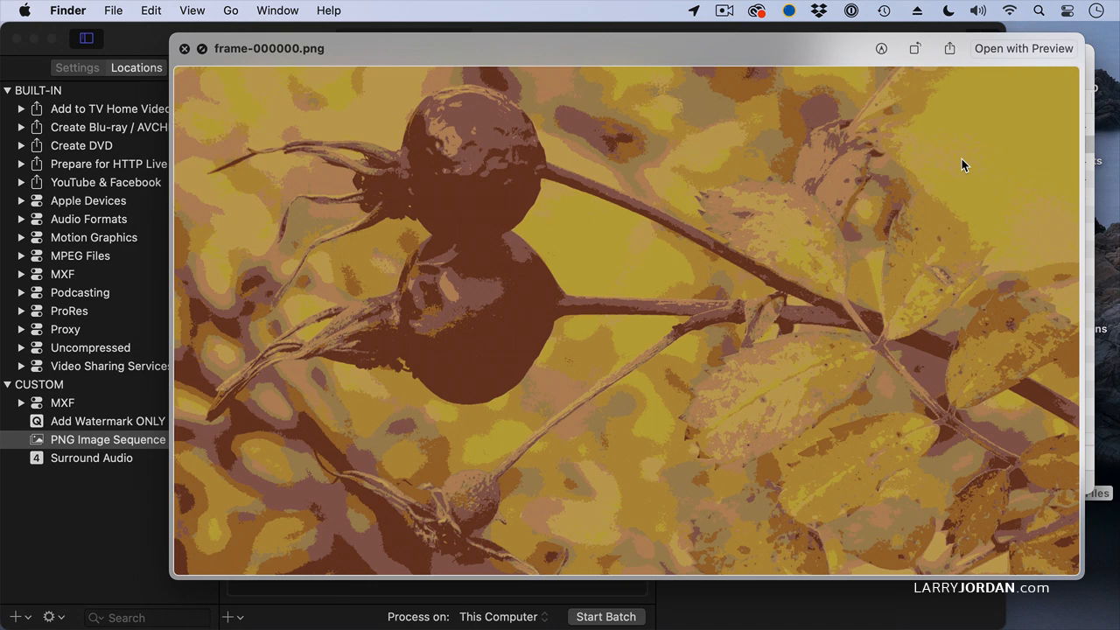
mouse_move(477, 300)
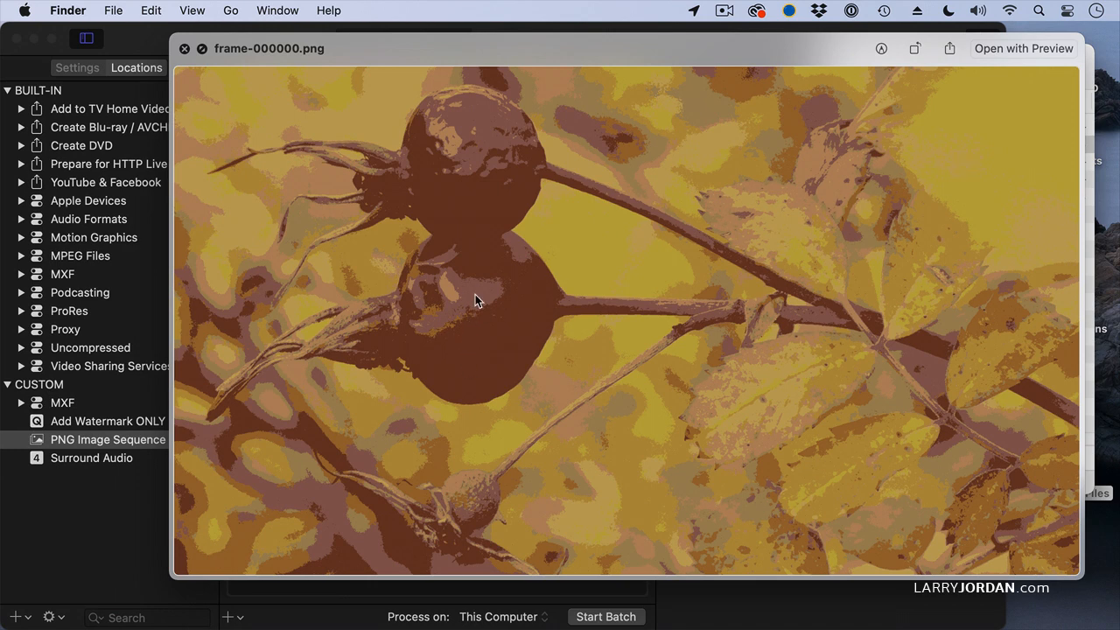
mouse_move(644, 497)
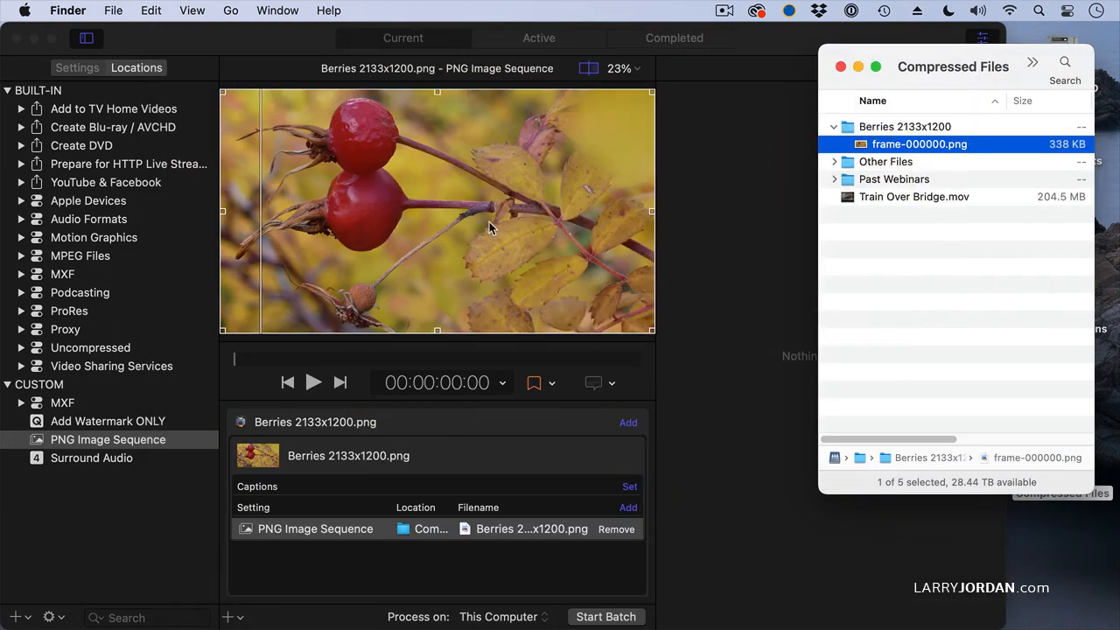
mouse_move(767, 347)
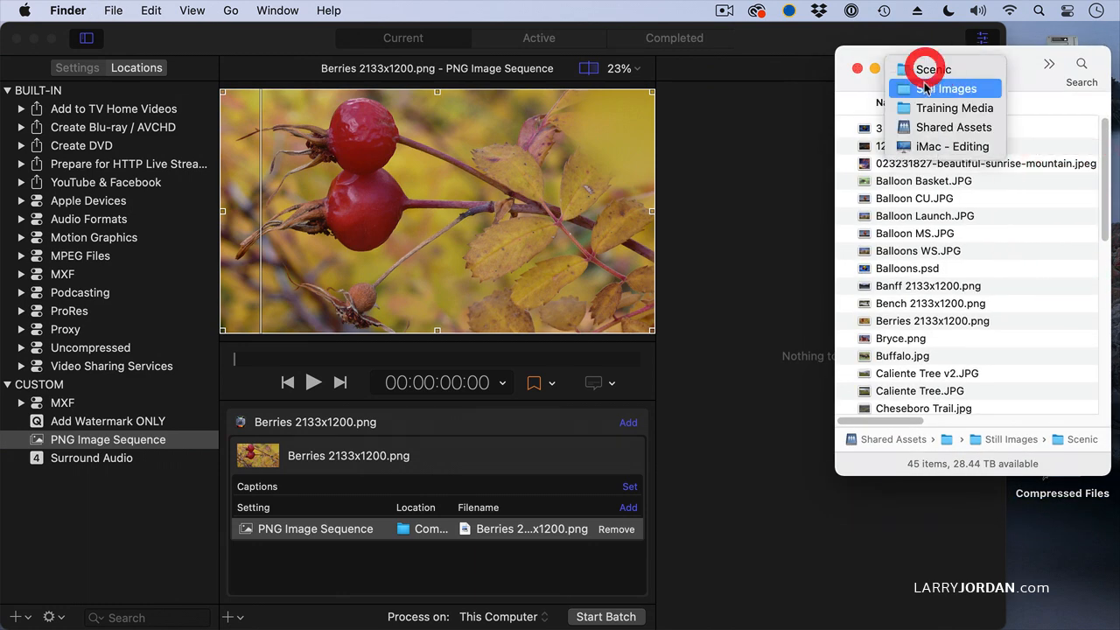
Step: Return the Finder window to the source still images folder
click(948, 89)
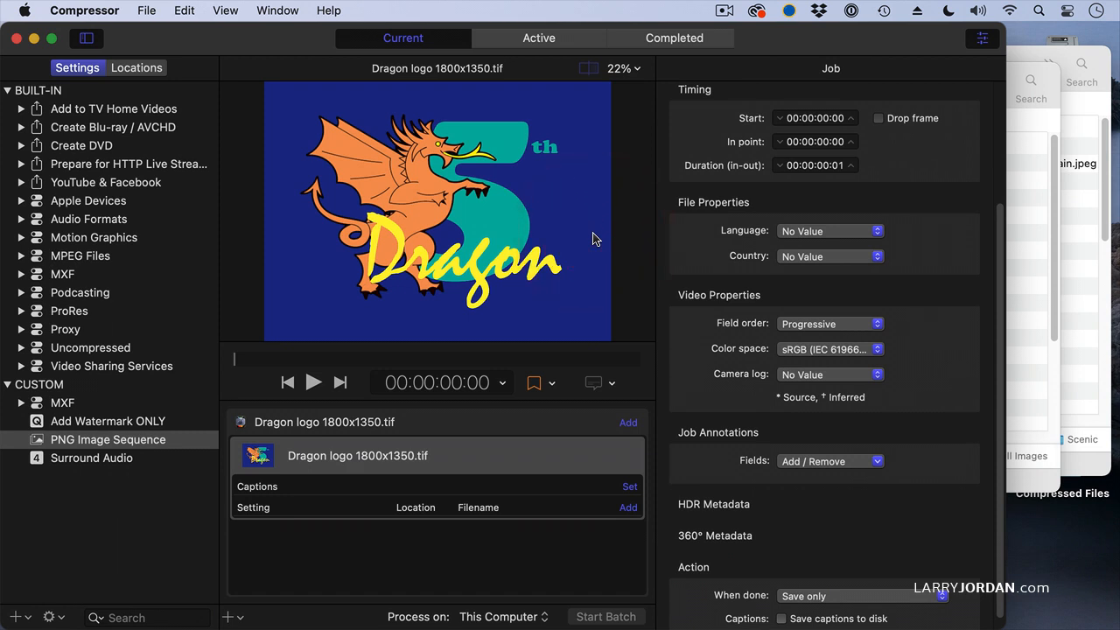
mouse_move(570, 287)
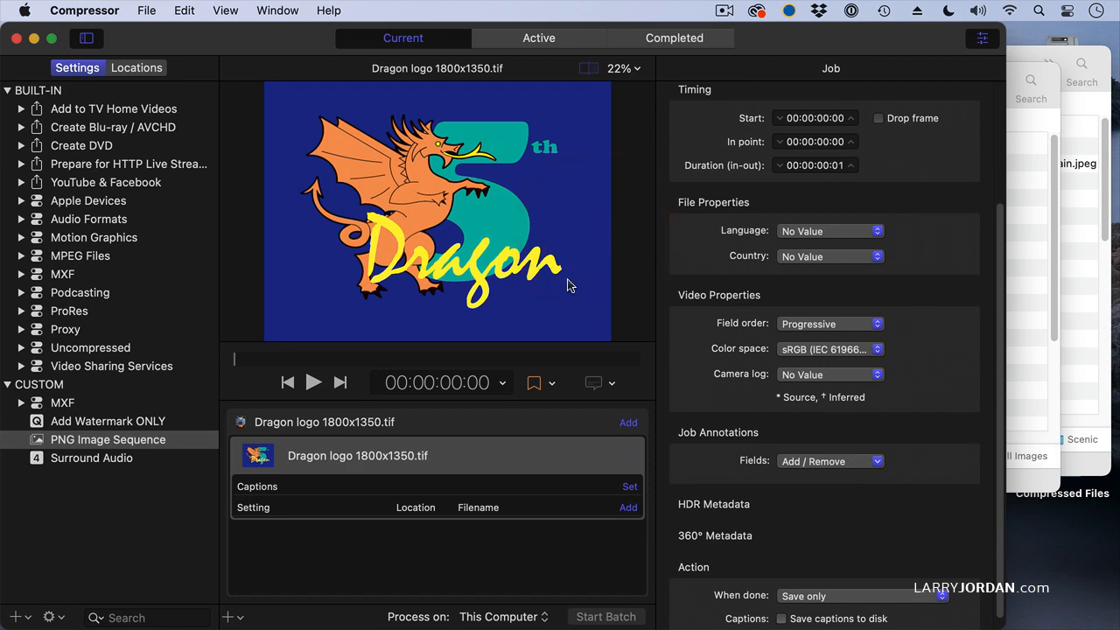
mouse_move(515, 236)
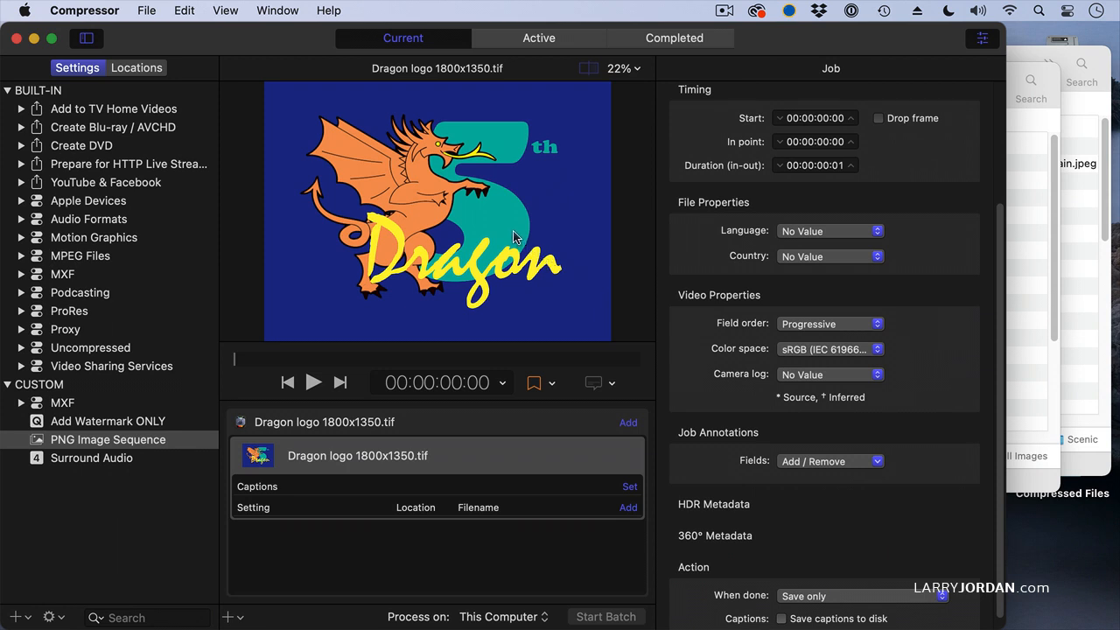
mouse_move(395, 208)
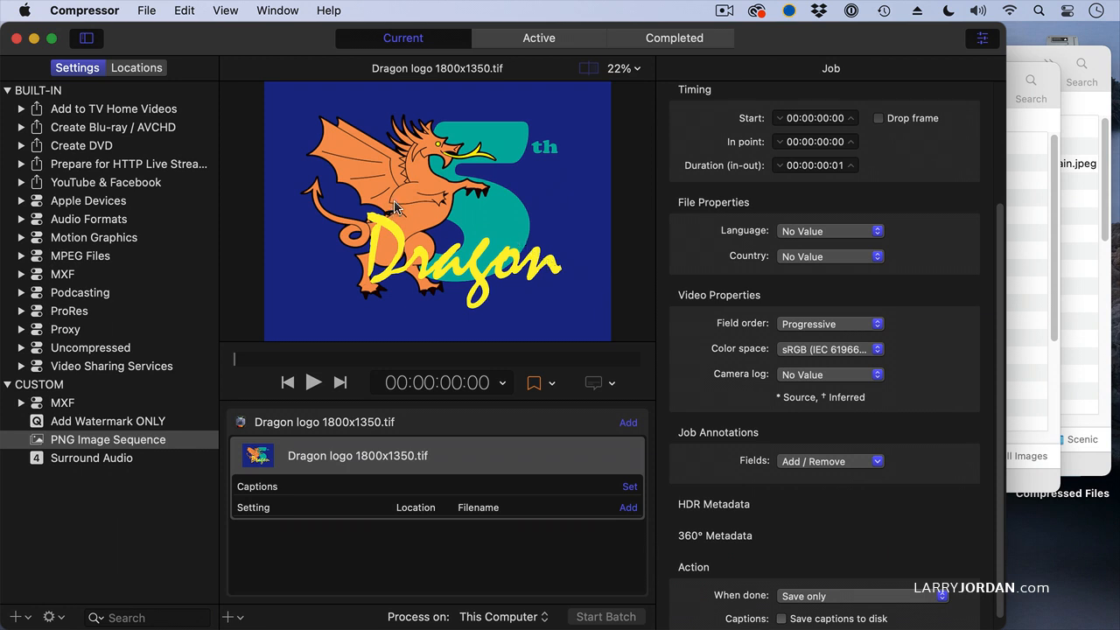
mouse_move(467, 206)
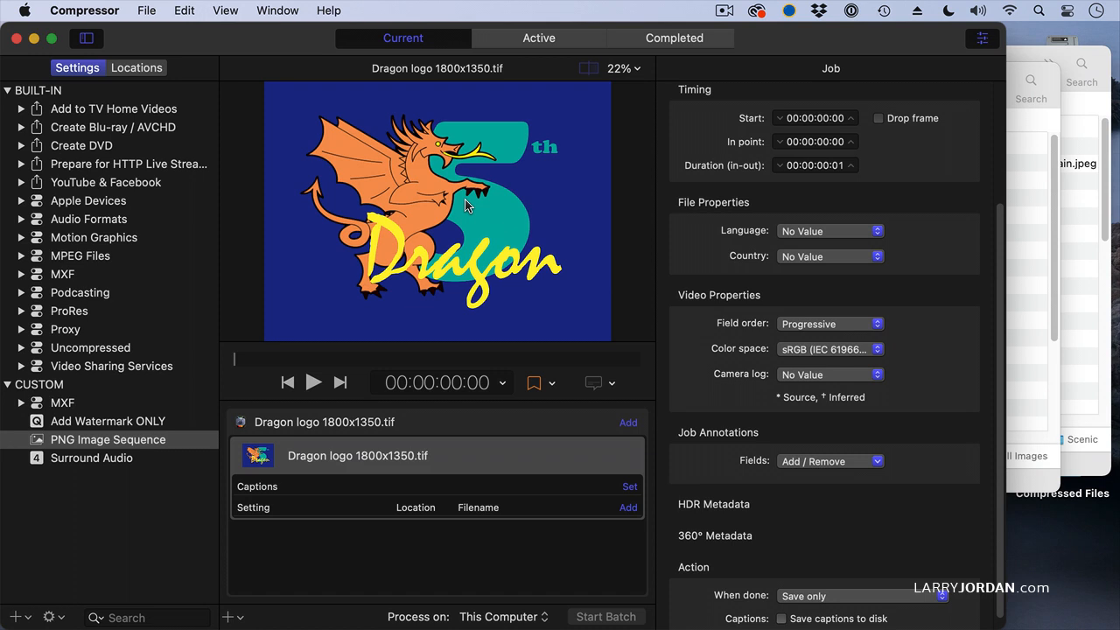
mouse_move(482, 199)
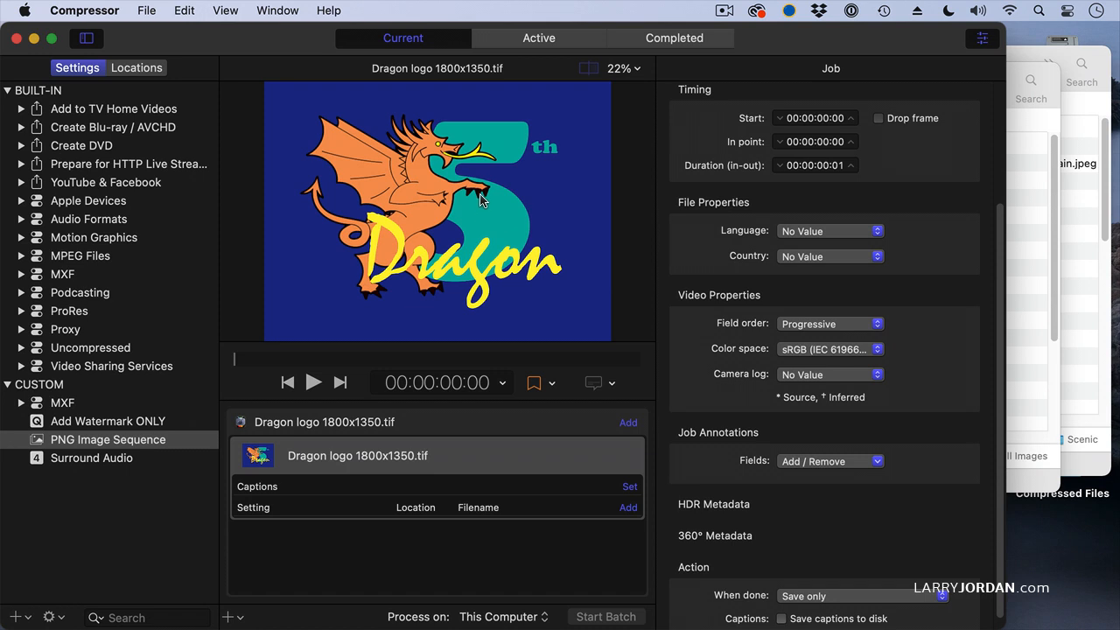
mouse_move(507, 321)
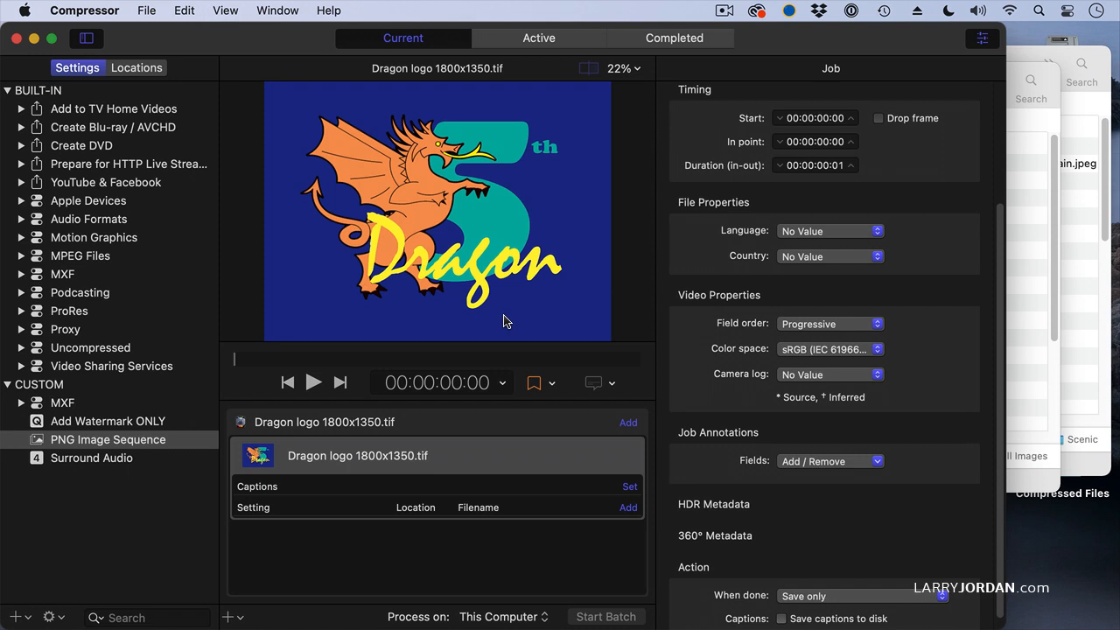
mouse_move(932, 346)
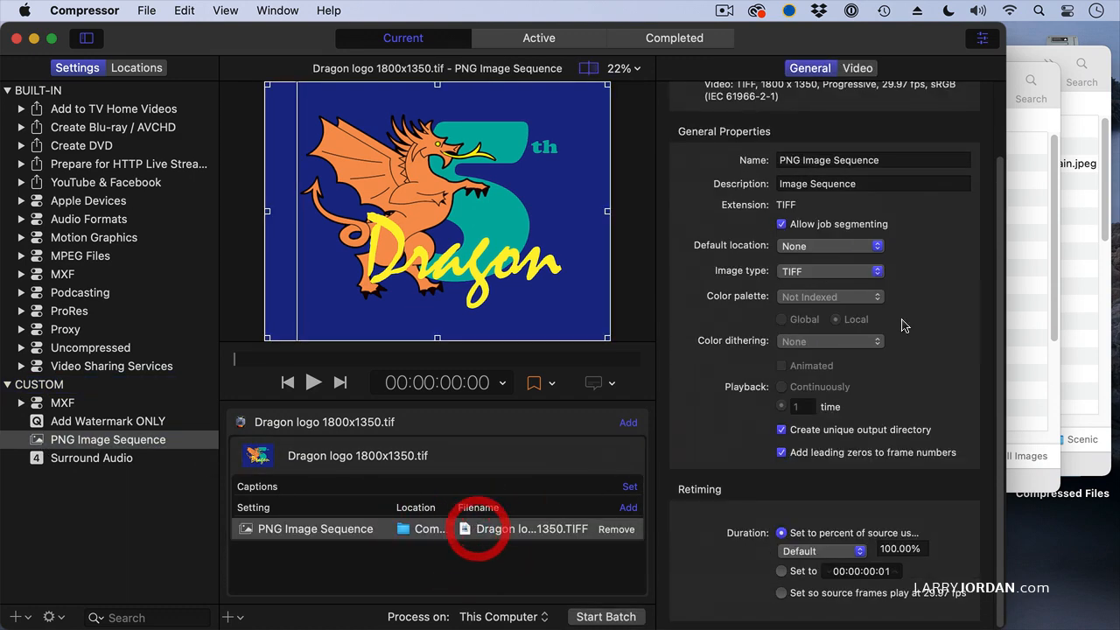
Step: Choose PNG as the Dragon logo job's output image type
click(829, 270)
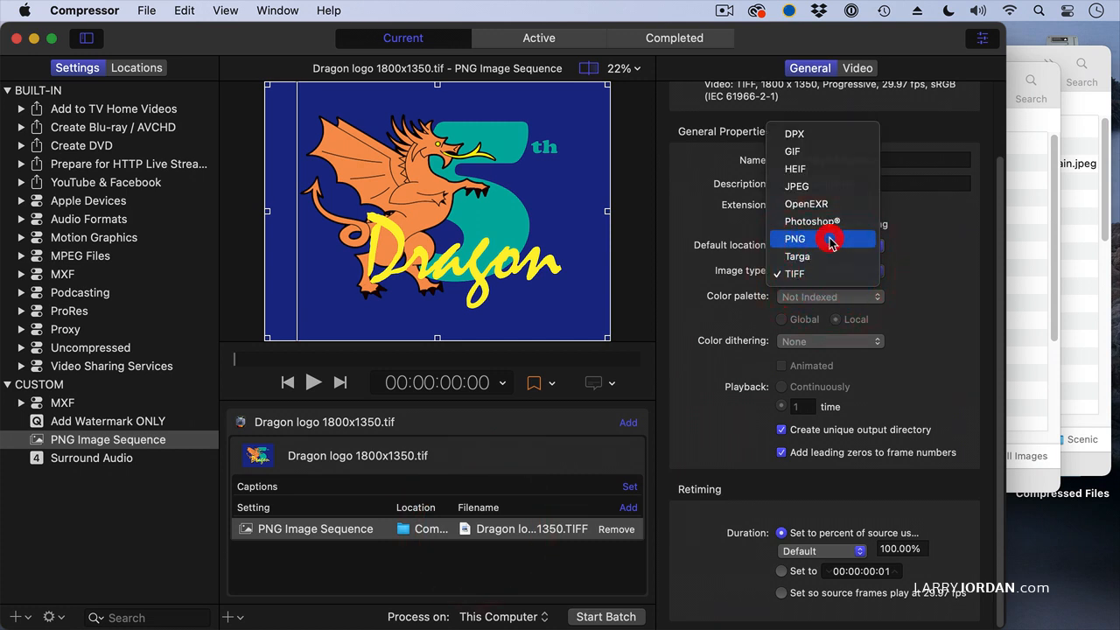
click(795, 238)
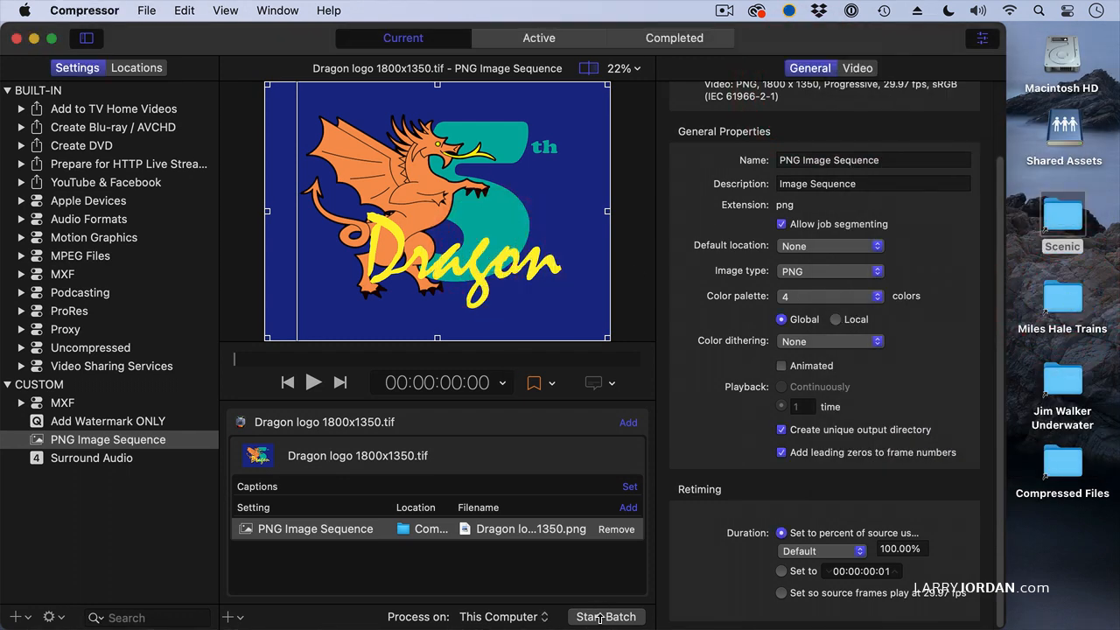
Step: Run the 4-colour dragon batch and preview frame-000000.png from Compressed Files
click(607, 616)
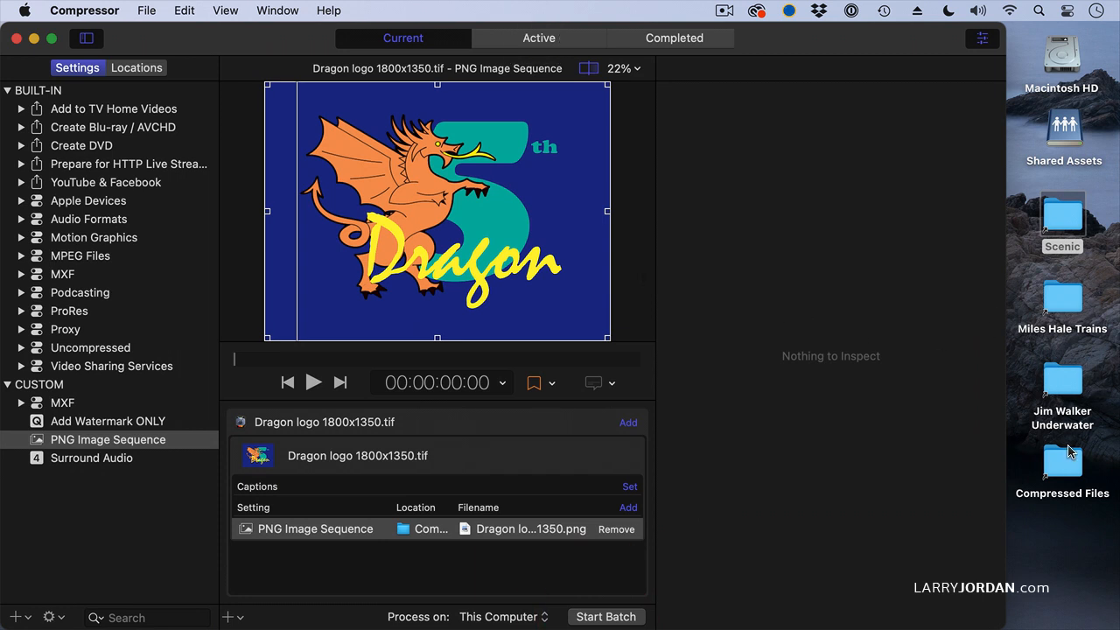
double_click(1063, 461)
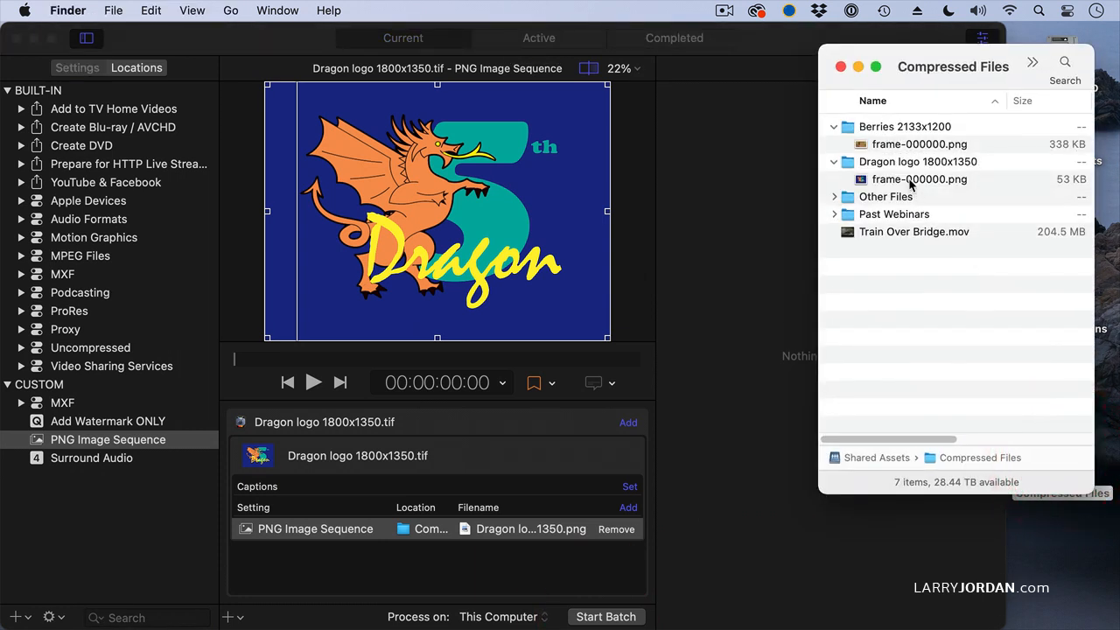
mouse_move(1002, 182)
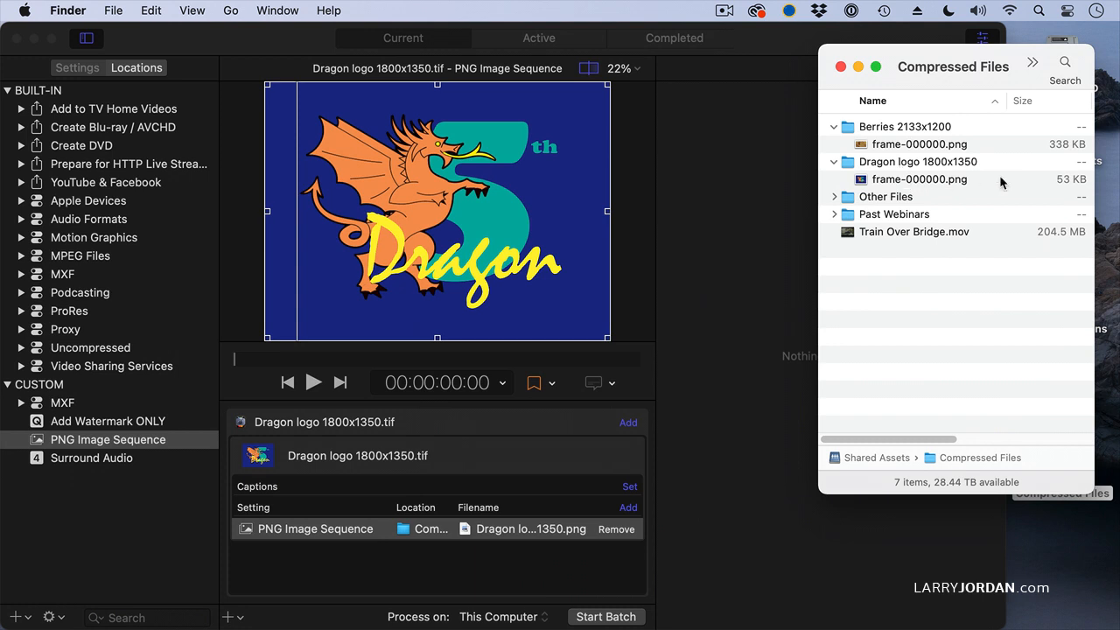
mouse_move(979, 168)
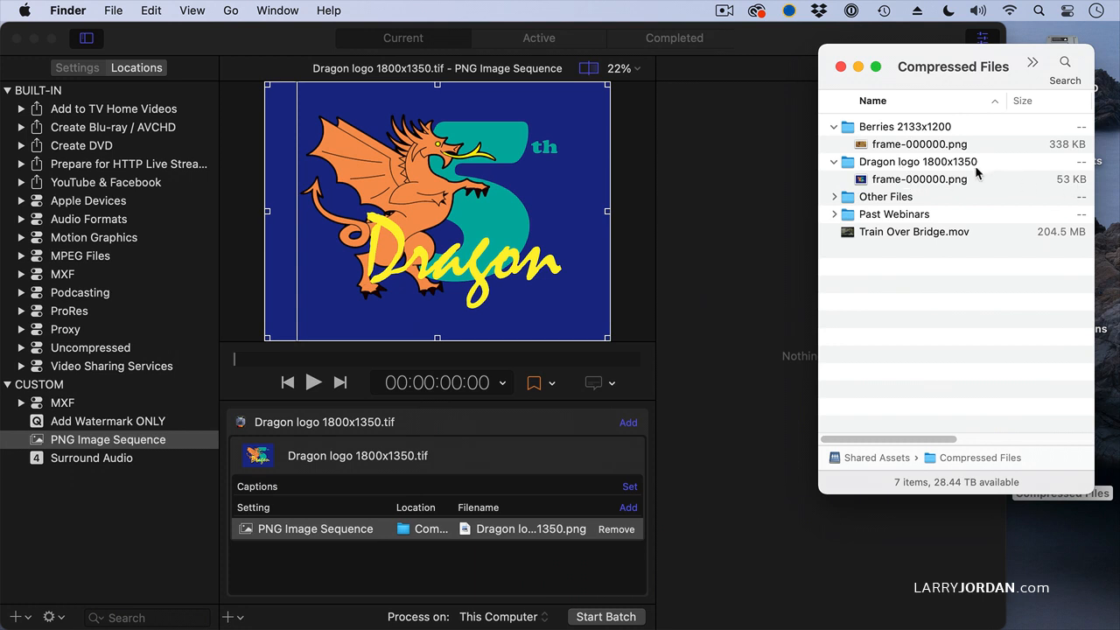
click(919, 179)
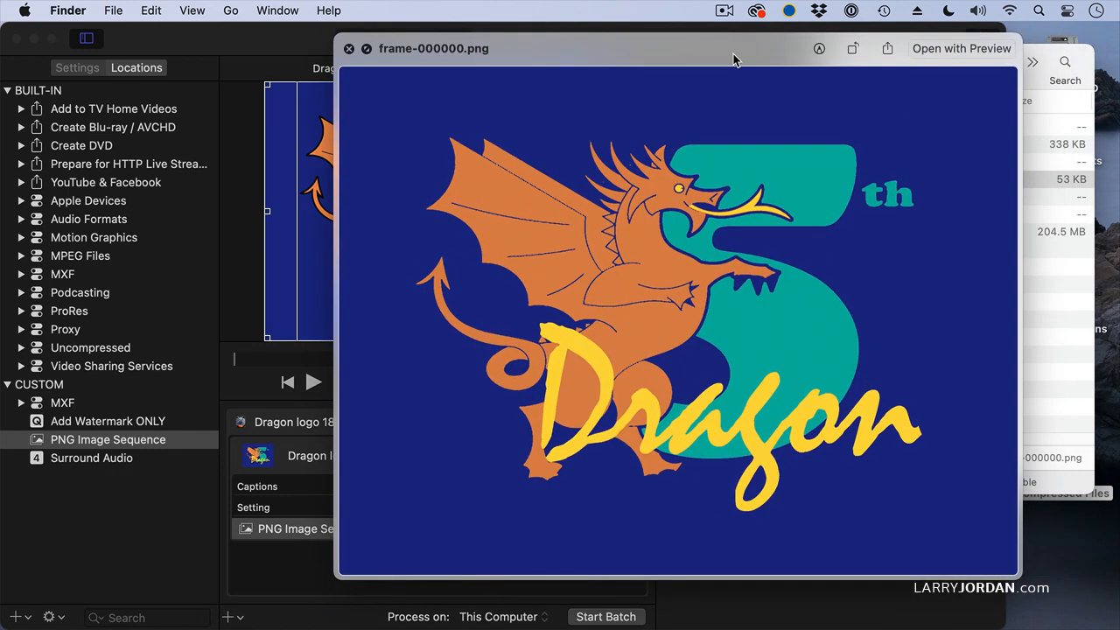
mouse_move(862, 210)
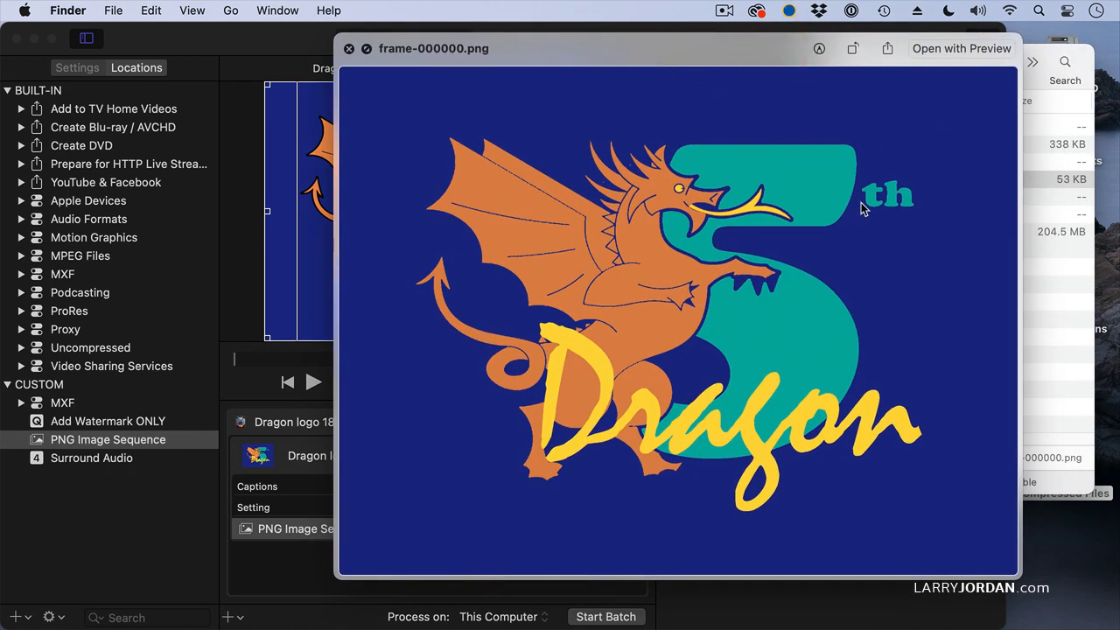
mouse_move(740, 464)
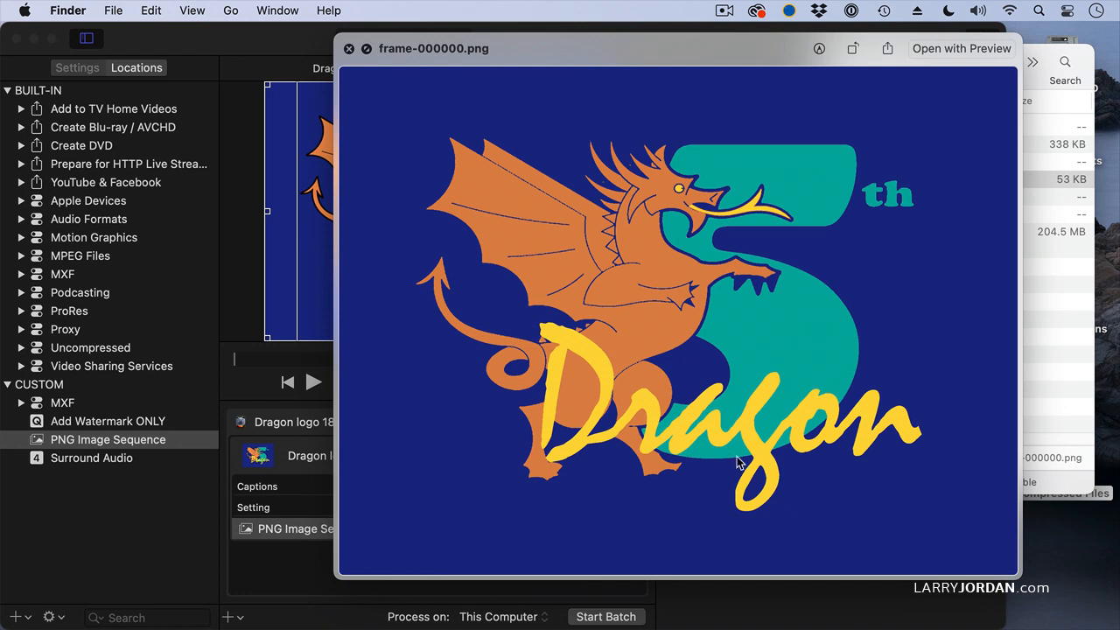
mouse_move(787, 290)
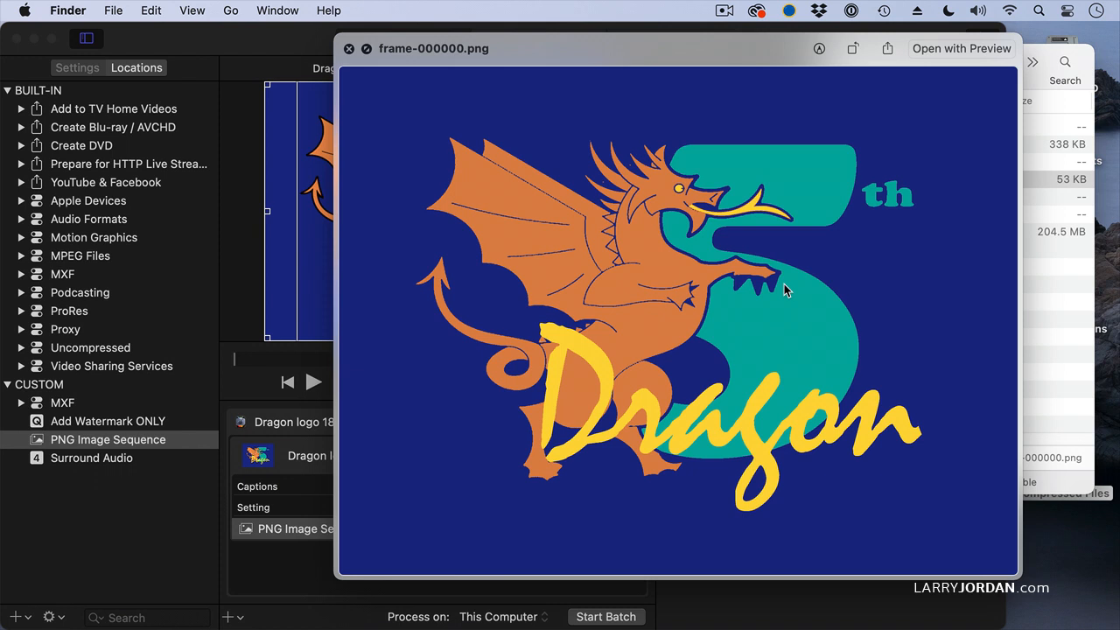
mouse_move(855, 353)
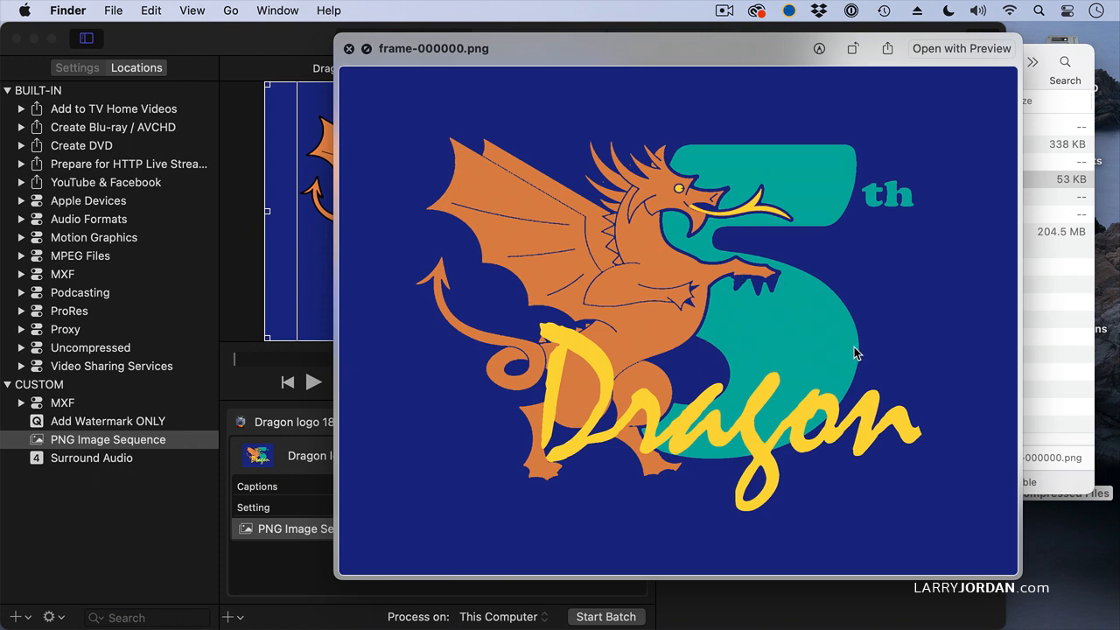
Step: Delete the Berries and Dragon logo output folders and return to the PNG setting
click(349, 48)
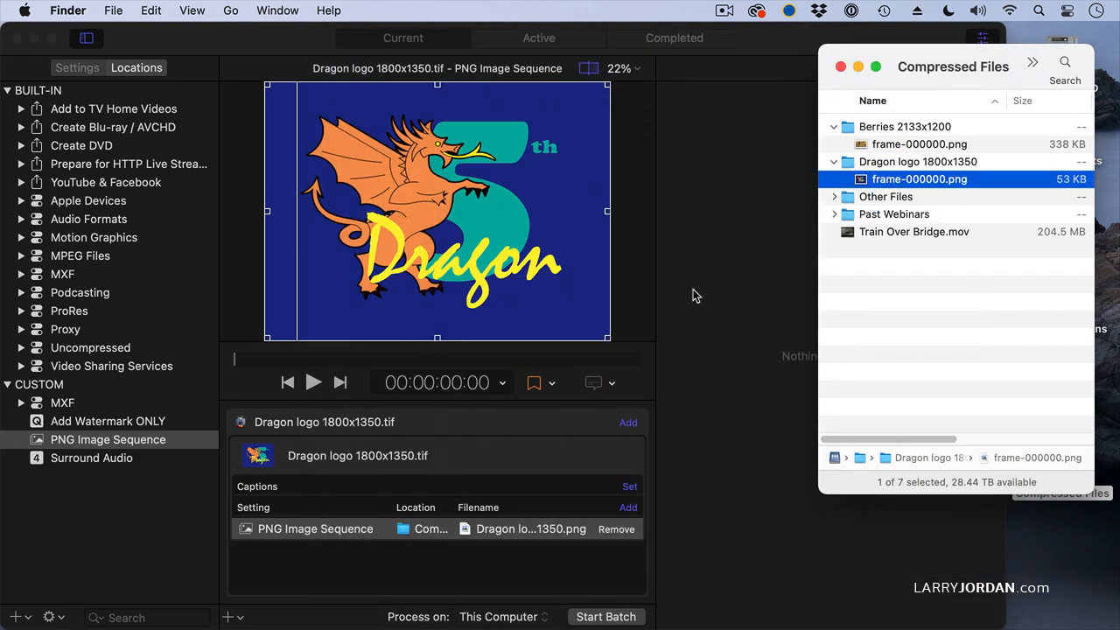
mouse_move(949, 127)
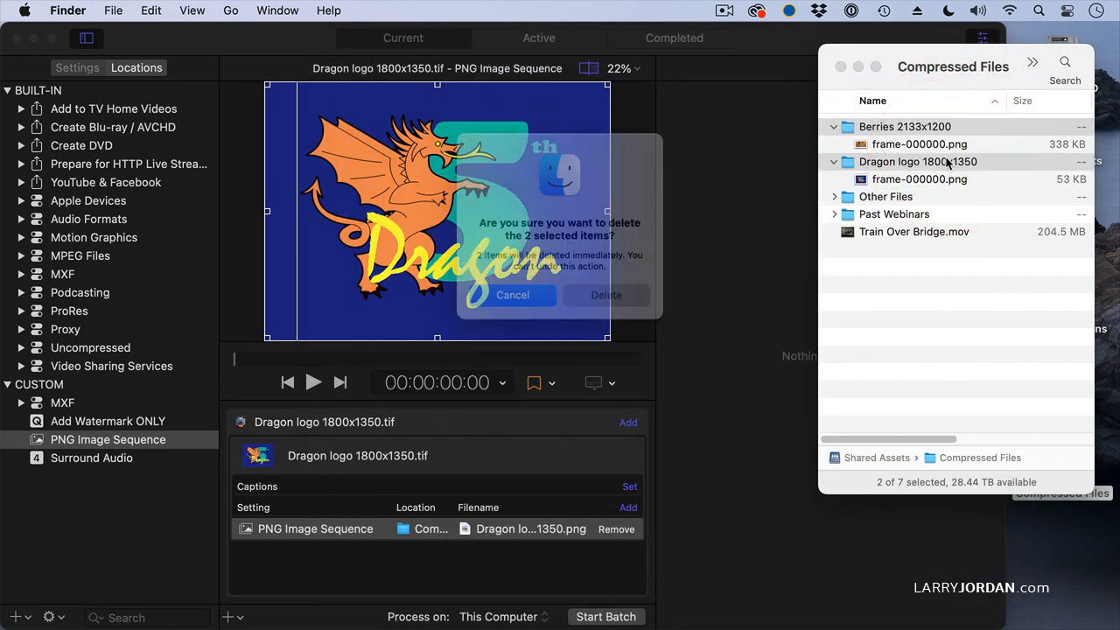
click(605, 295)
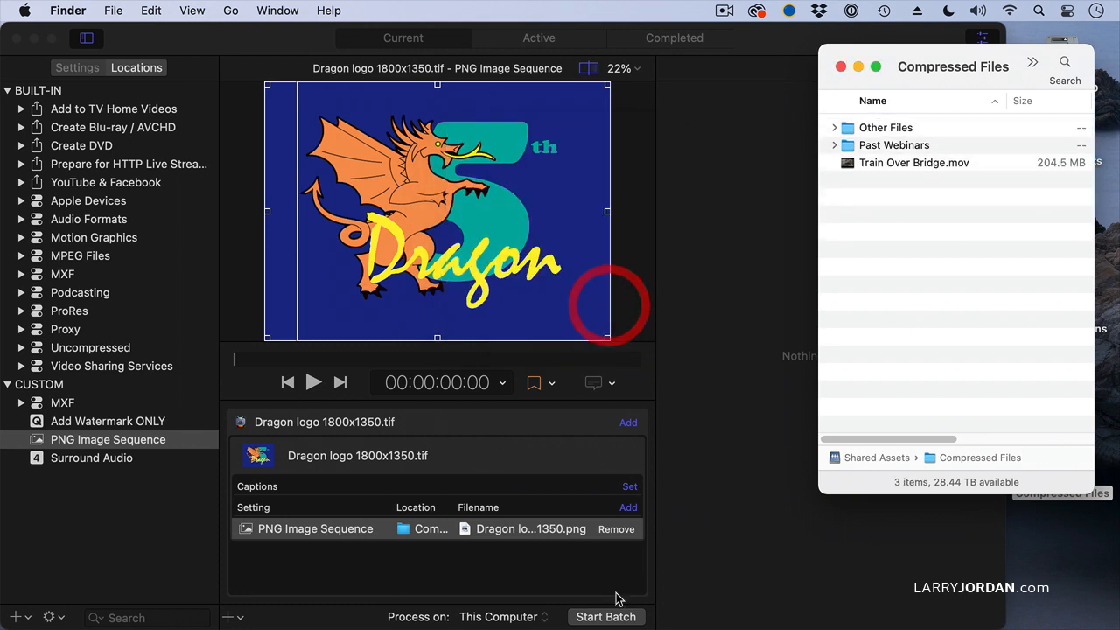
click(531, 529)
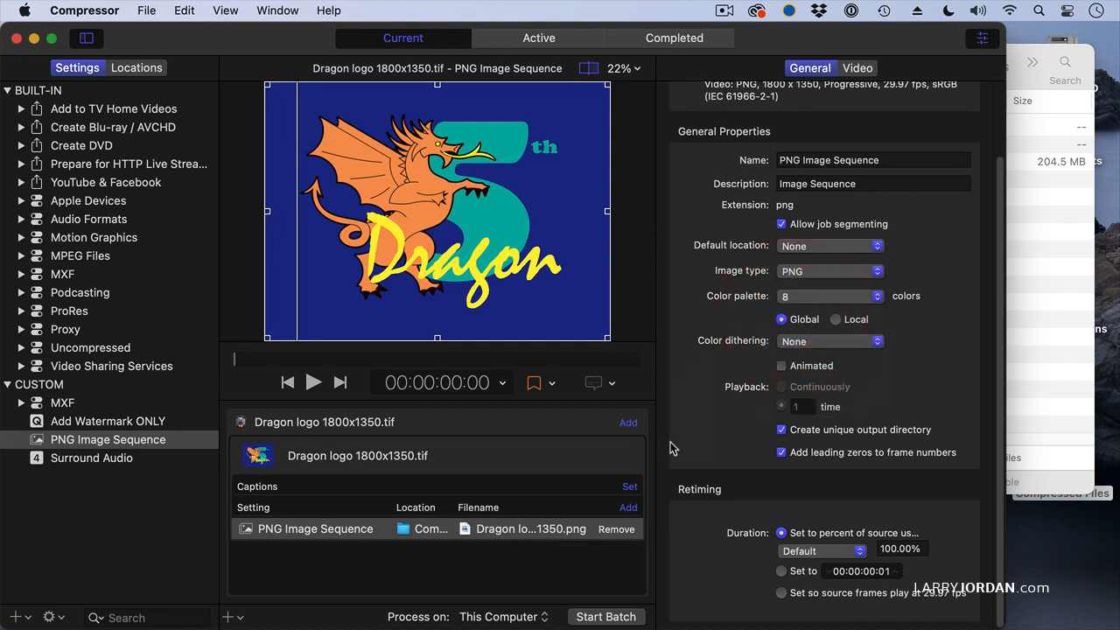
click(605, 616)
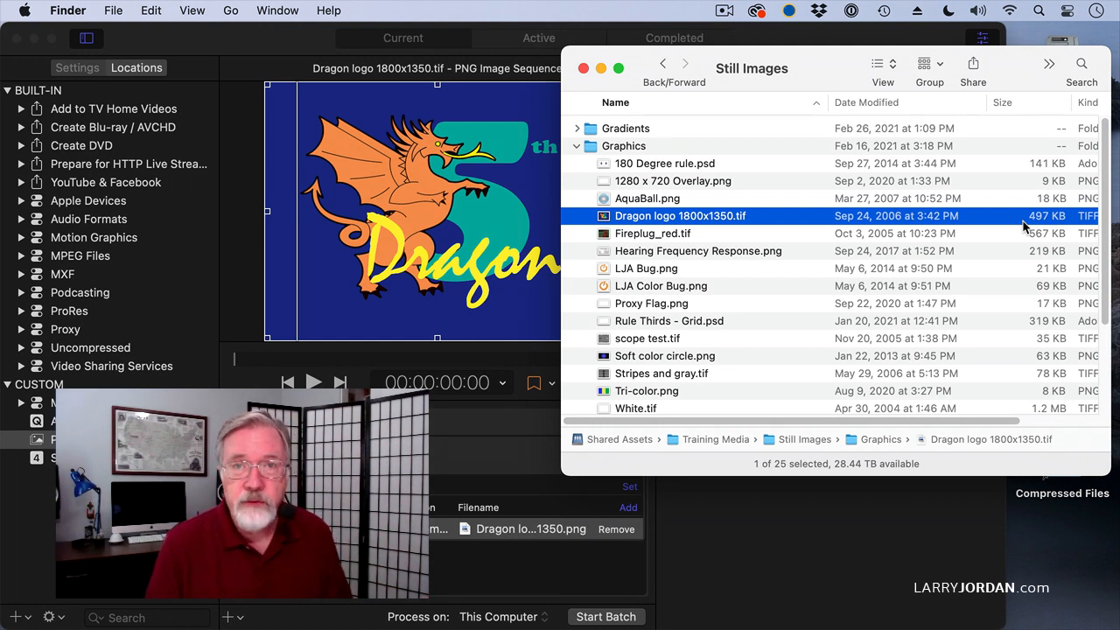
mouse_move(1011, 140)
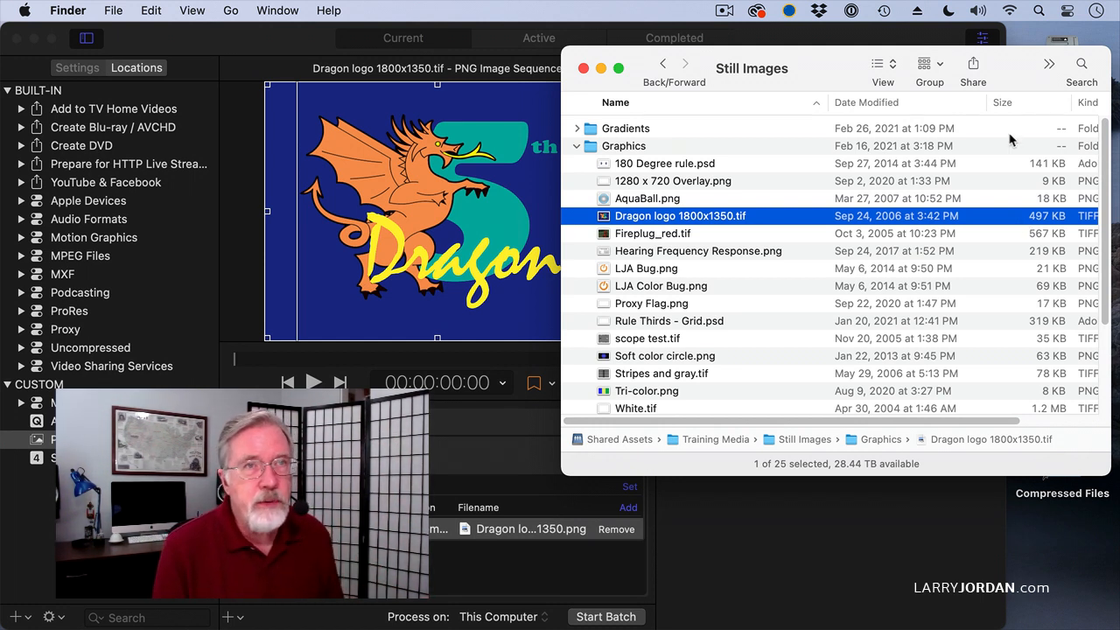
Step: Close the Still Images Finder window
click(580, 68)
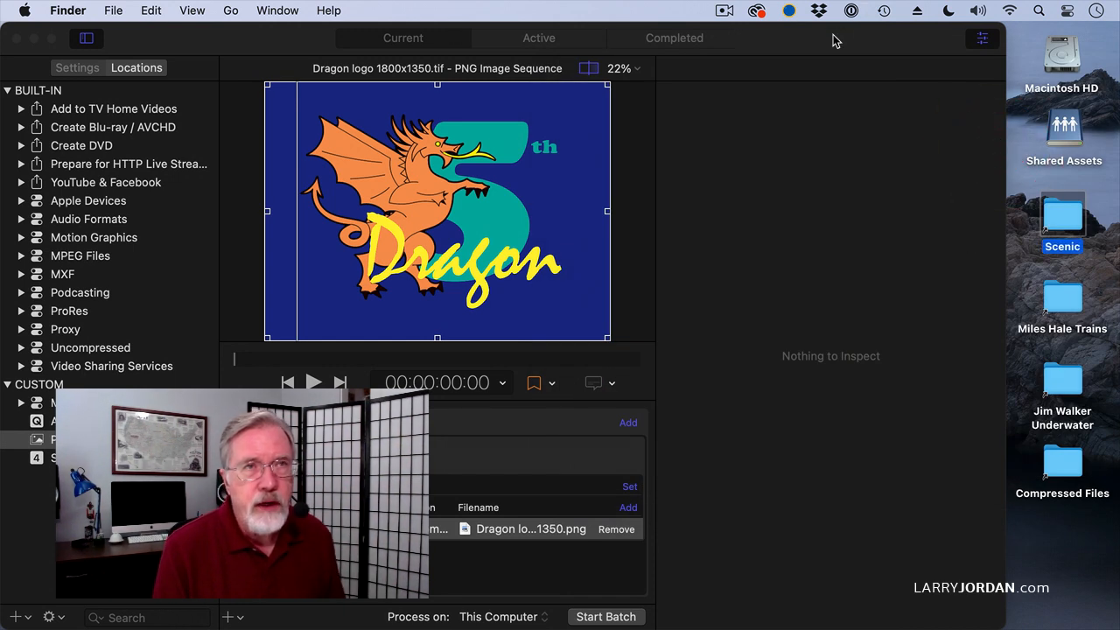